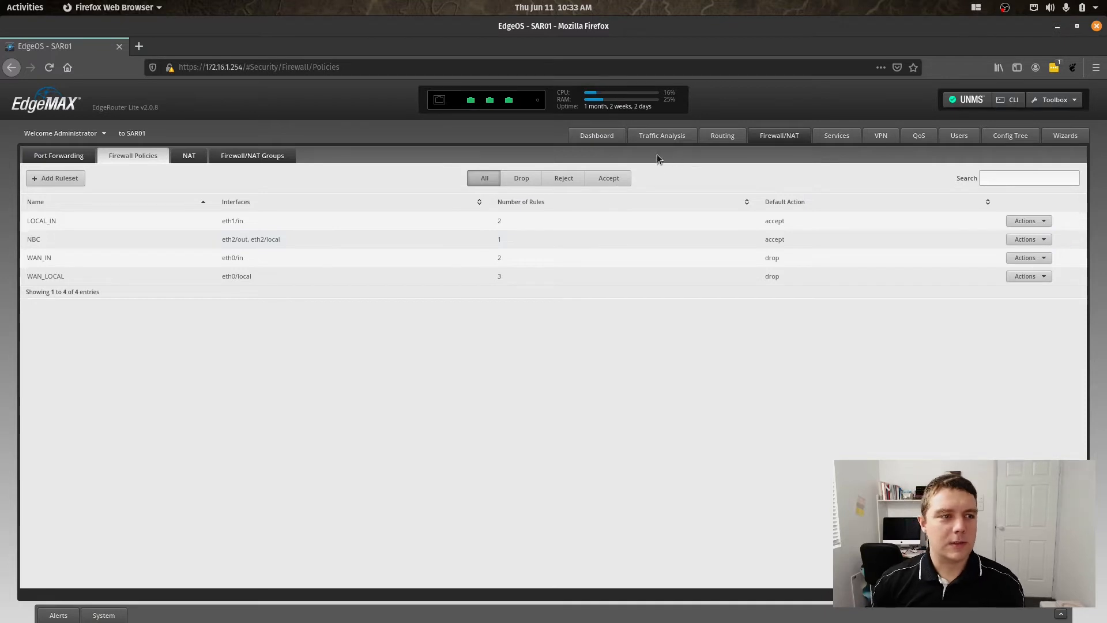
pyautogui.moveTo(612, 172)
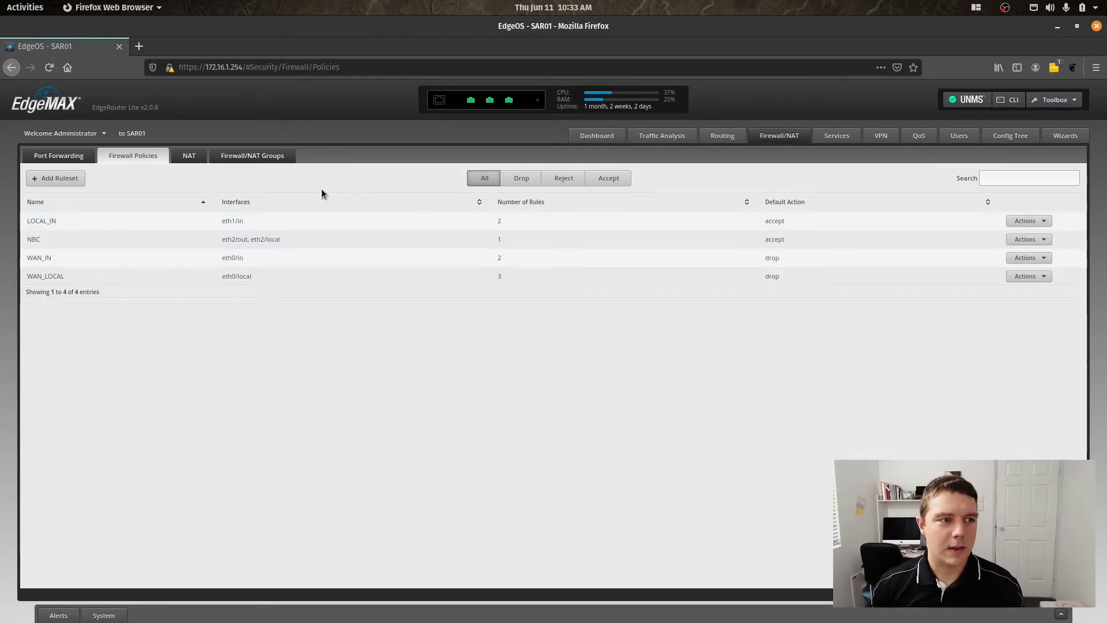
pyautogui.moveTo(143, 172)
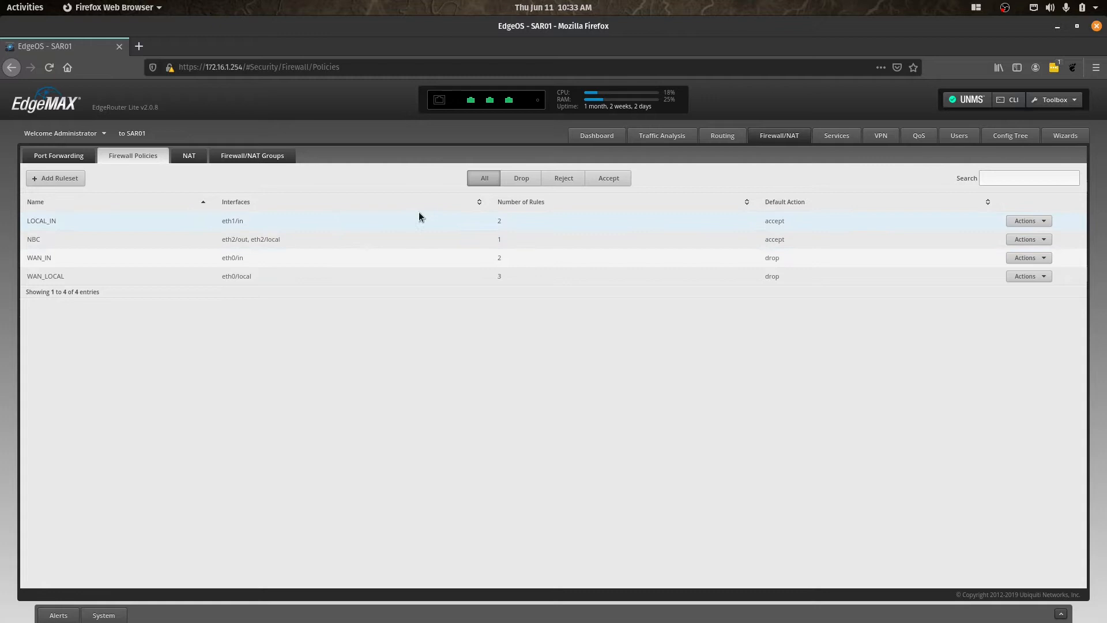
# - Start a new accept-by-default ruleset named 'LOCK', then abandon it without saving
pyautogui.doubleClick(42, 220)
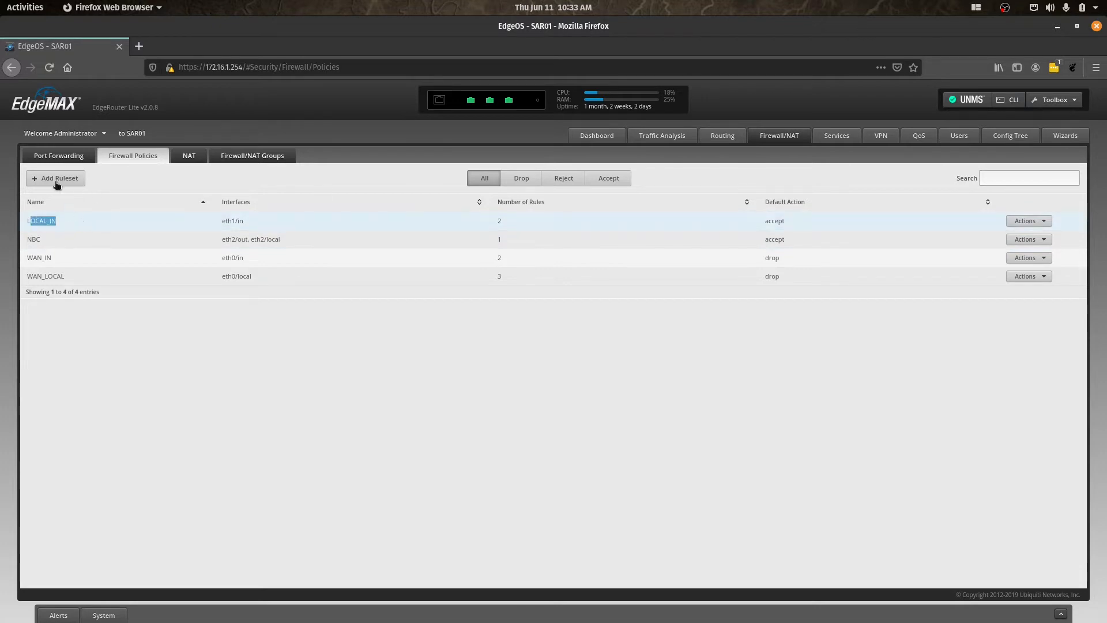
pyautogui.click(55, 177)
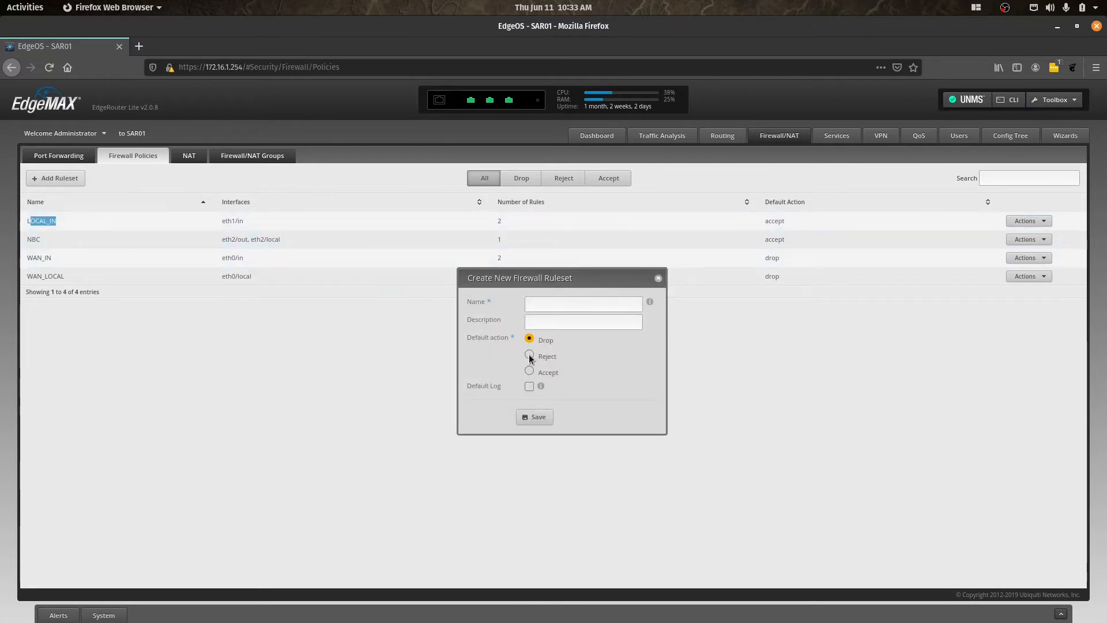
pyautogui.click(529, 372)
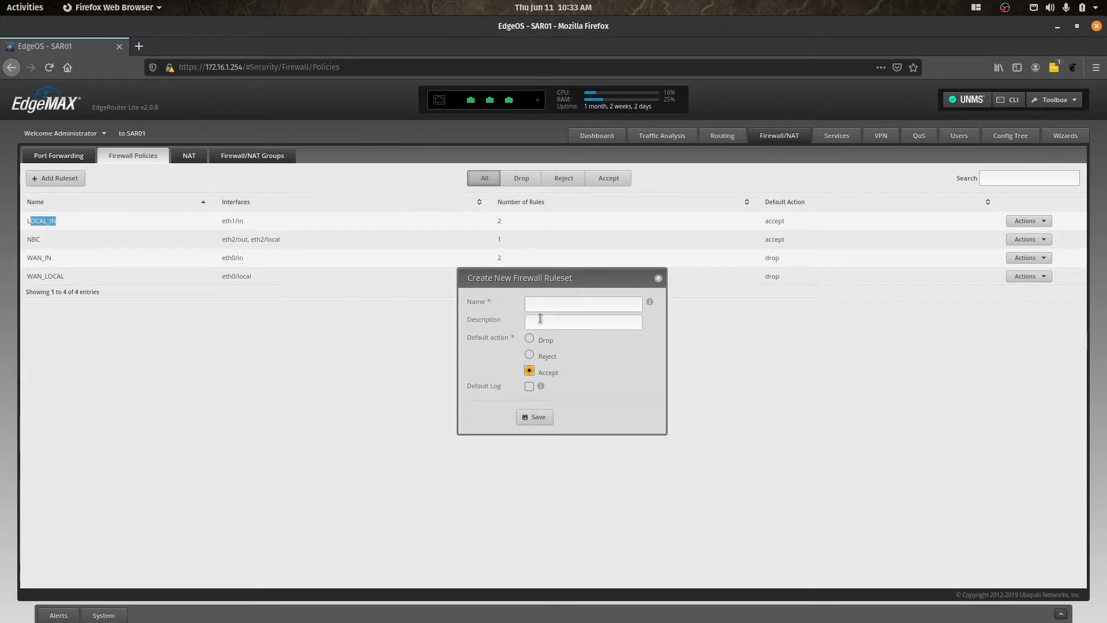
pyautogui.write('LOCK')
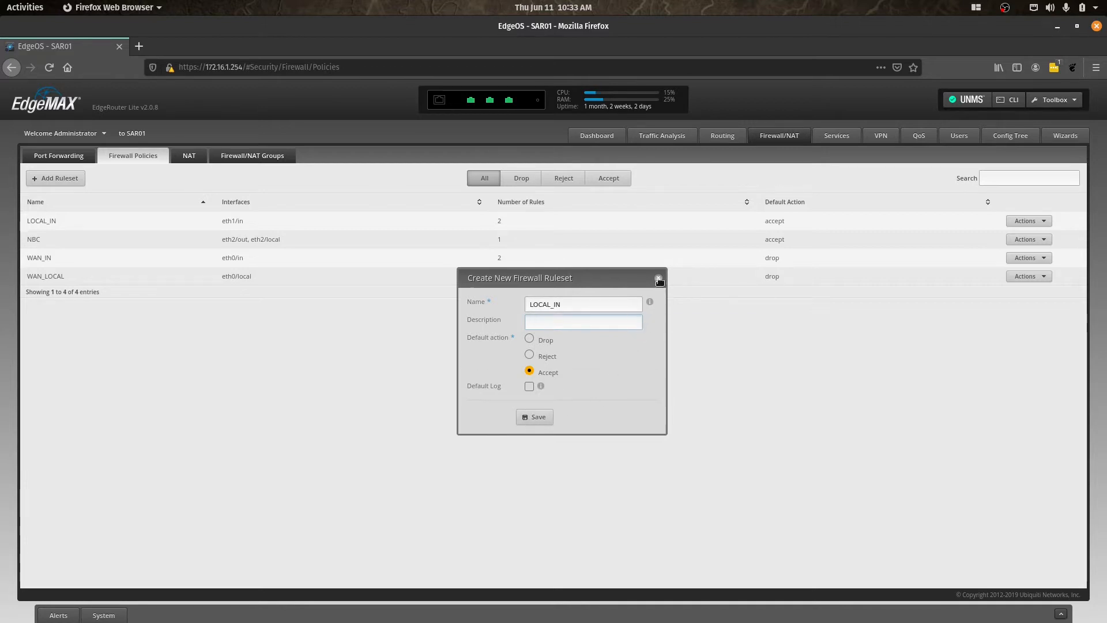
pyautogui.click(657, 278)
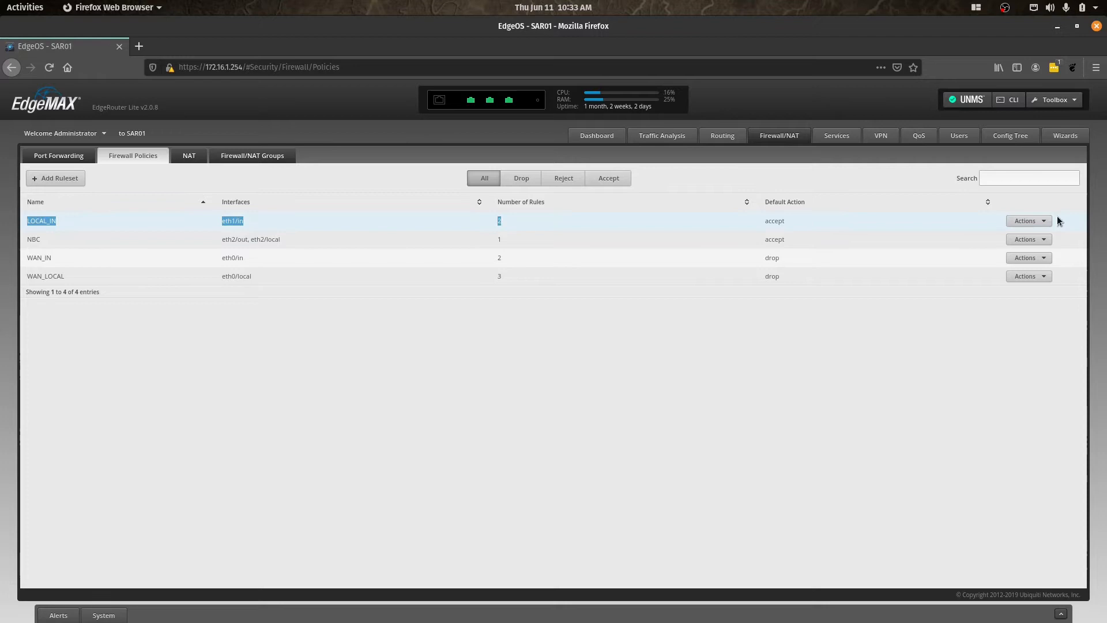
# - Edit LOCAL_IN and add interface eth1.2 with direction in alongside eth1 in
pyautogui.click(1025, 221)
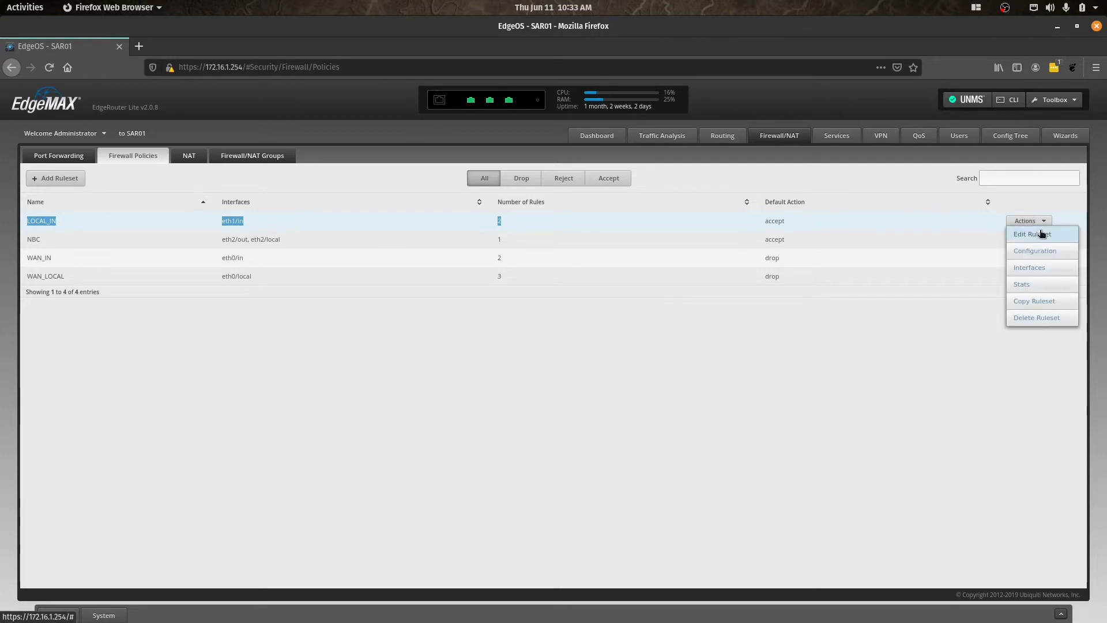
pyautogui.click(1031, 234)
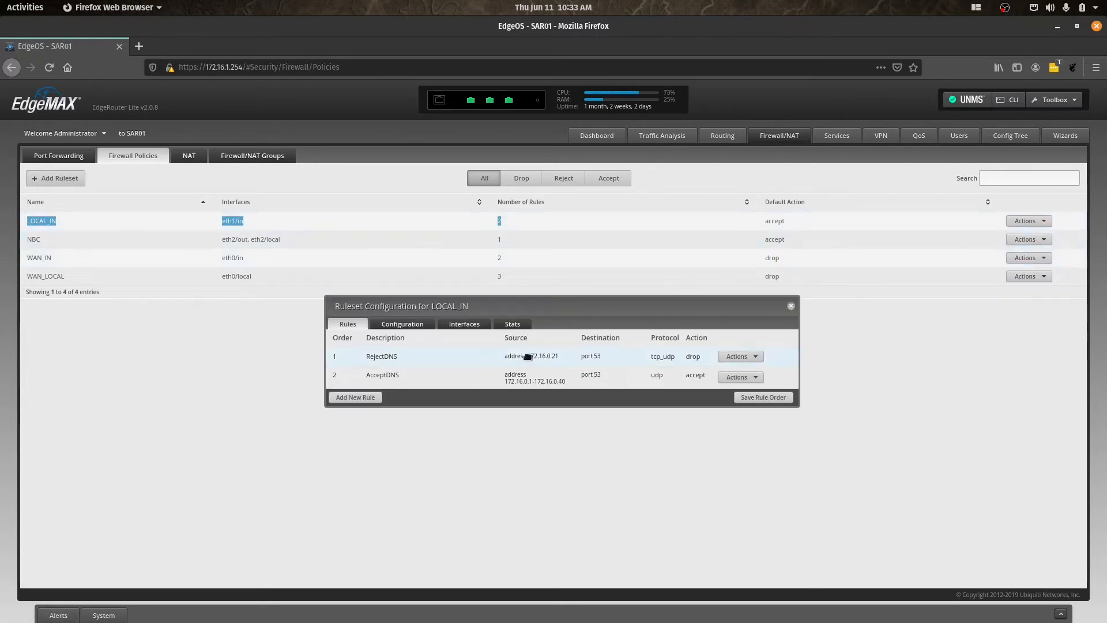
pyautogui.click(463, 324)
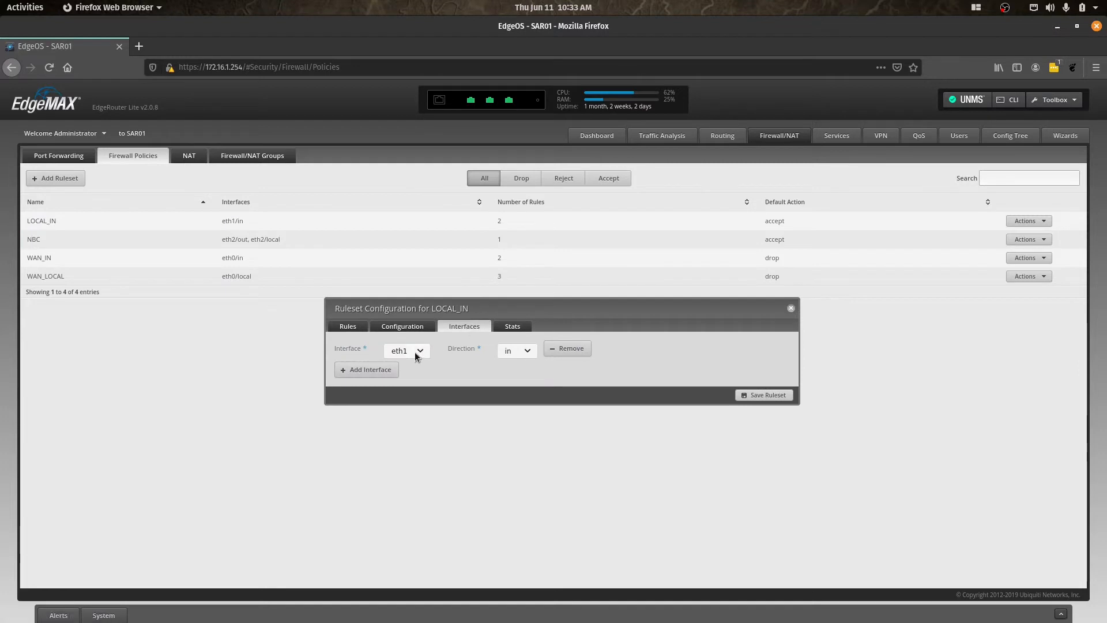
pyautogui.moveTo(439, 352)
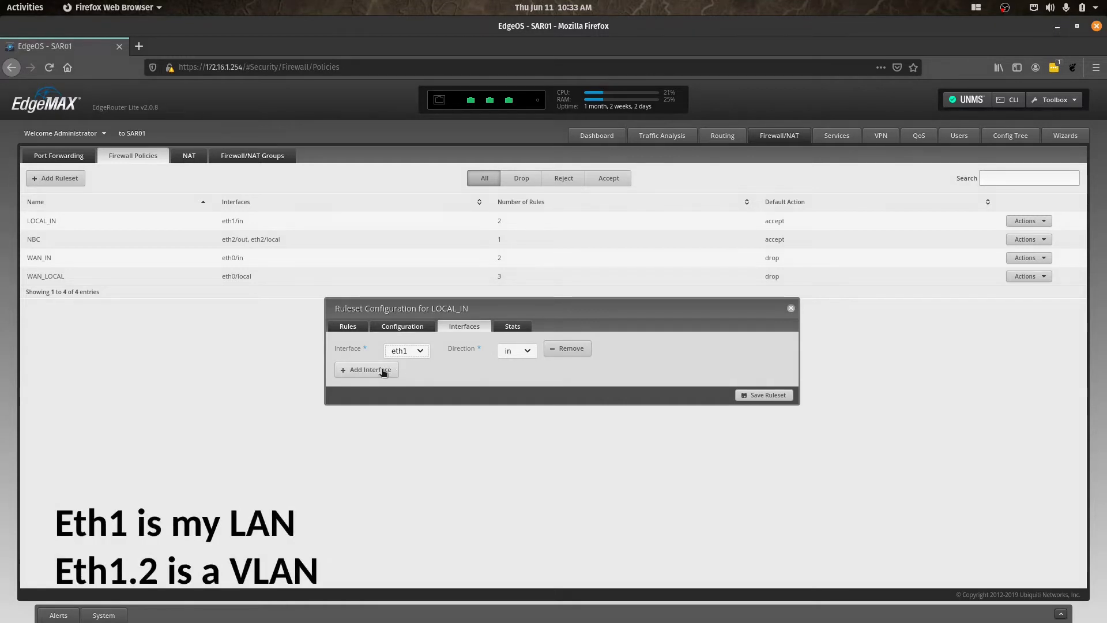
pyautogui.moveTo(382, 371)
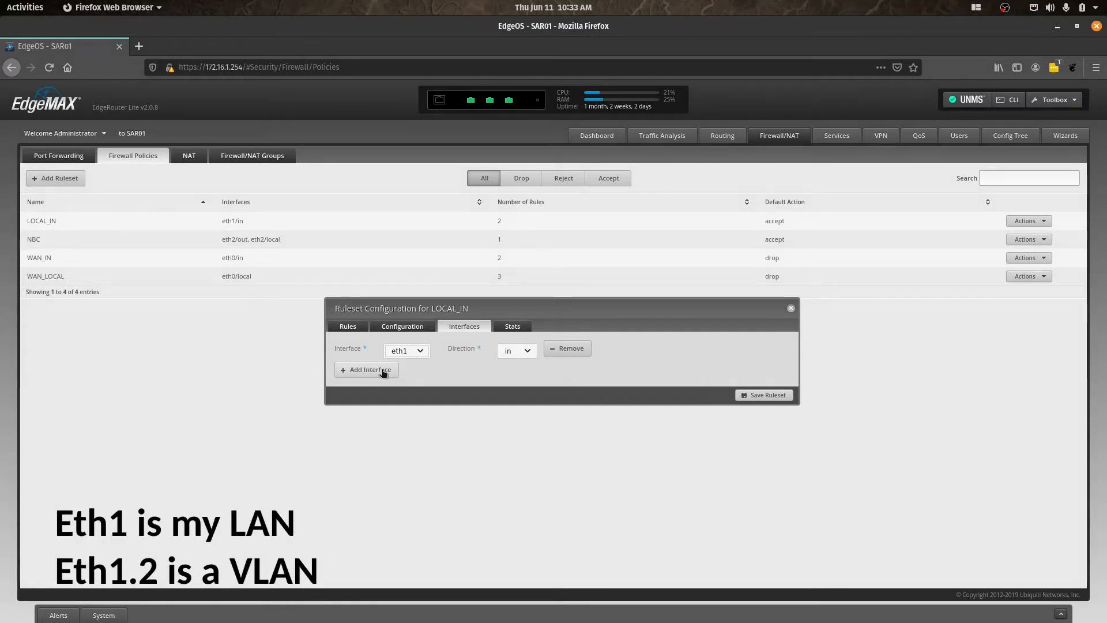
pyautogui.click(365, 369)
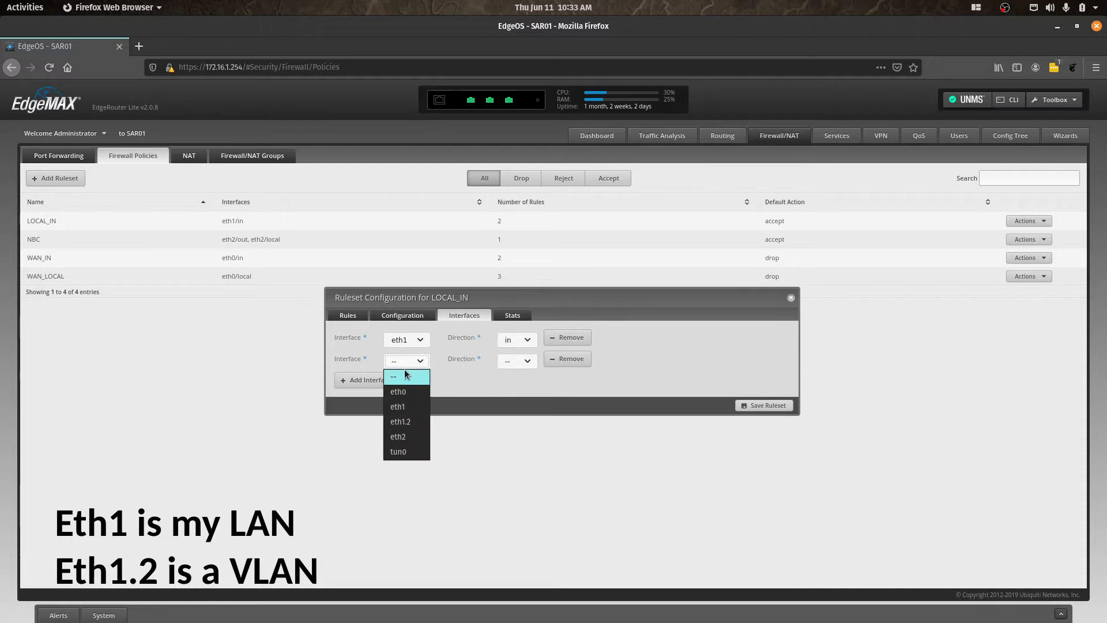
pyautogui.click(400, 422)
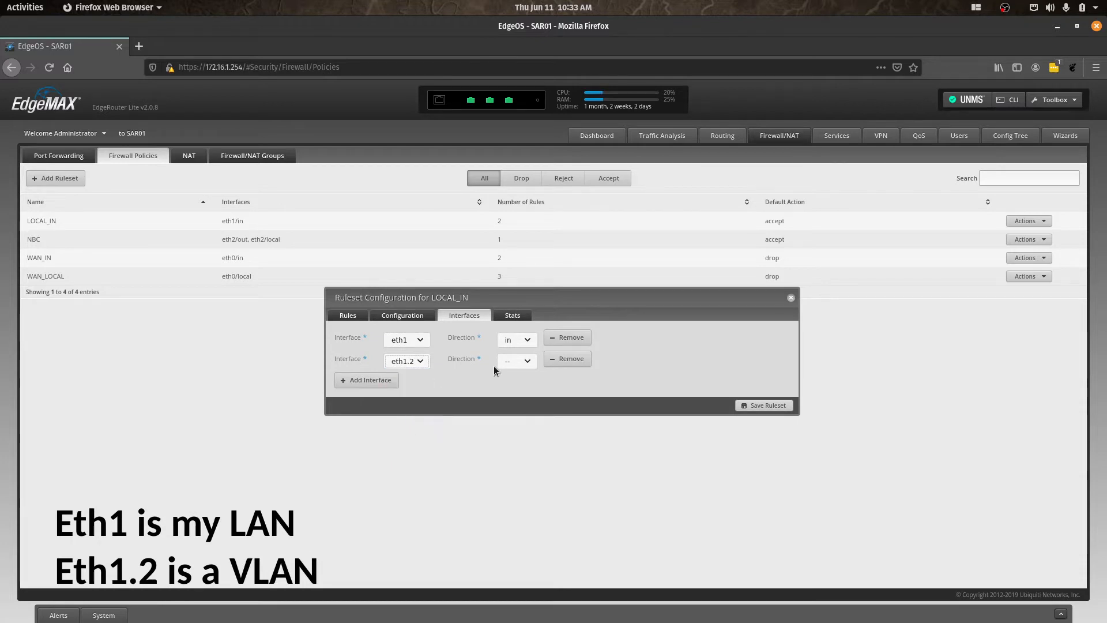
pyautogui.click(516, 361)
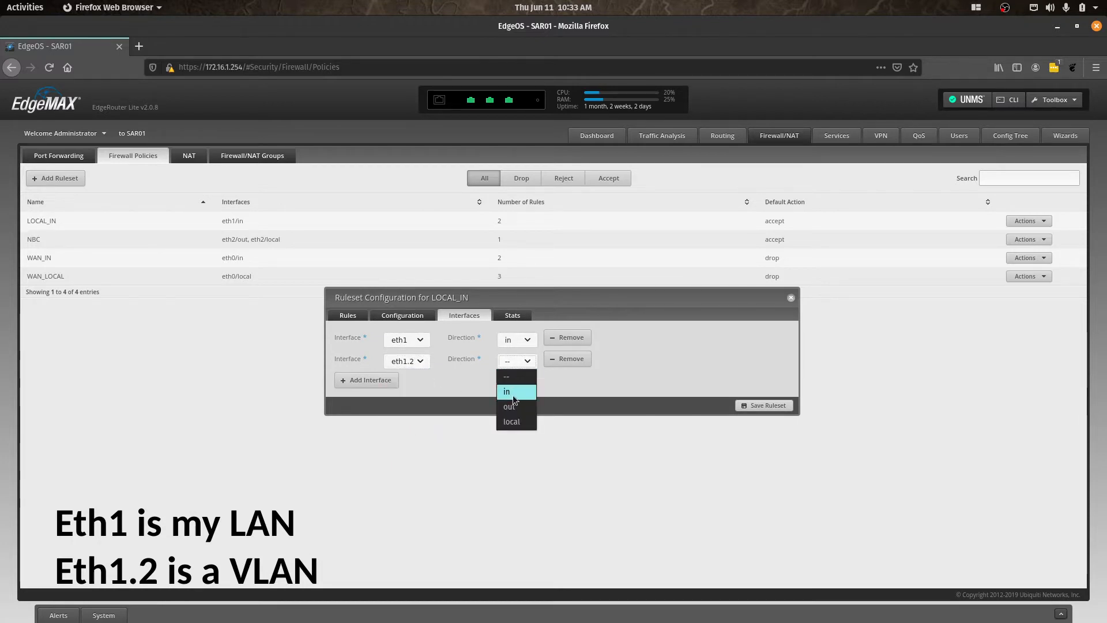
pyautogui.click(506, 391)
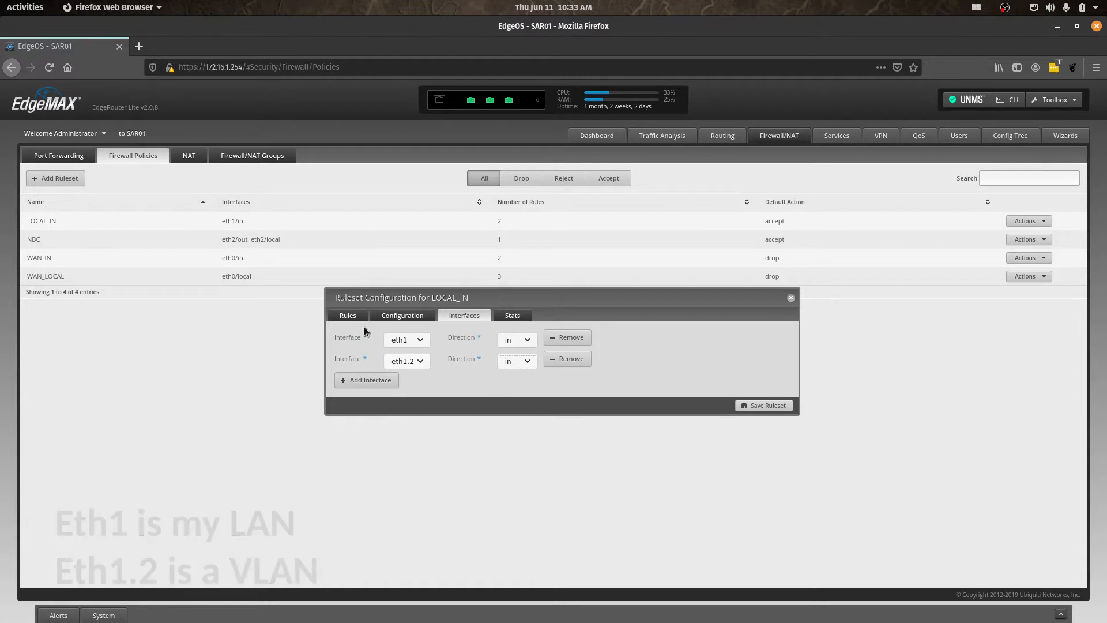
pyautogui.click(403, 298)
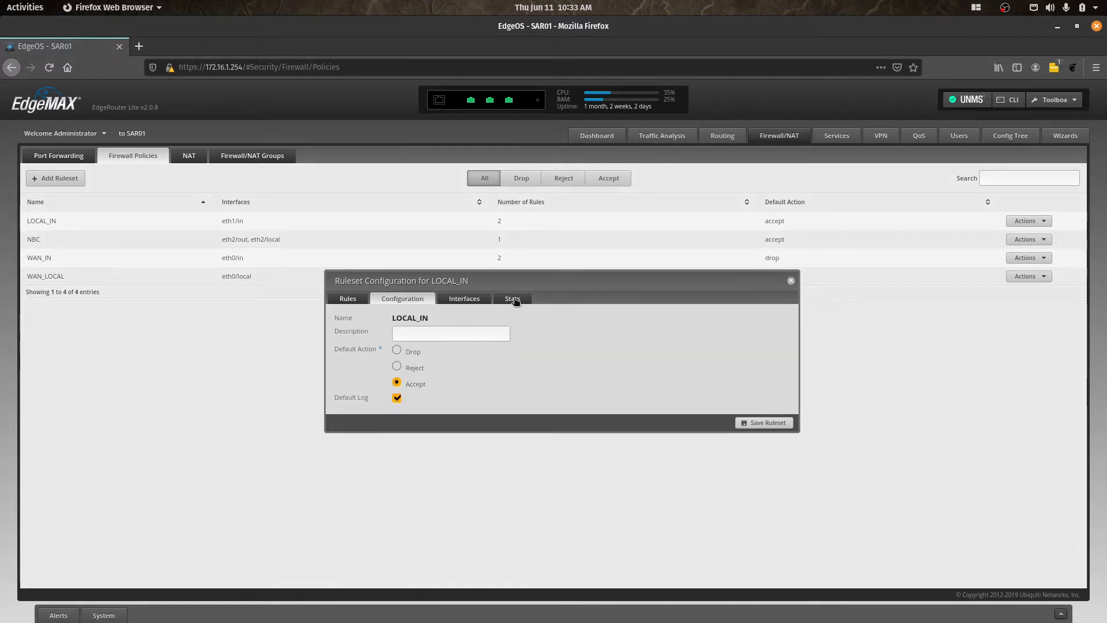
# - Show LOCAL_IN's rules: RejectDNS (drop) and AcceptDNS (accept), both on port 53
pyautogui.click(347, 298)
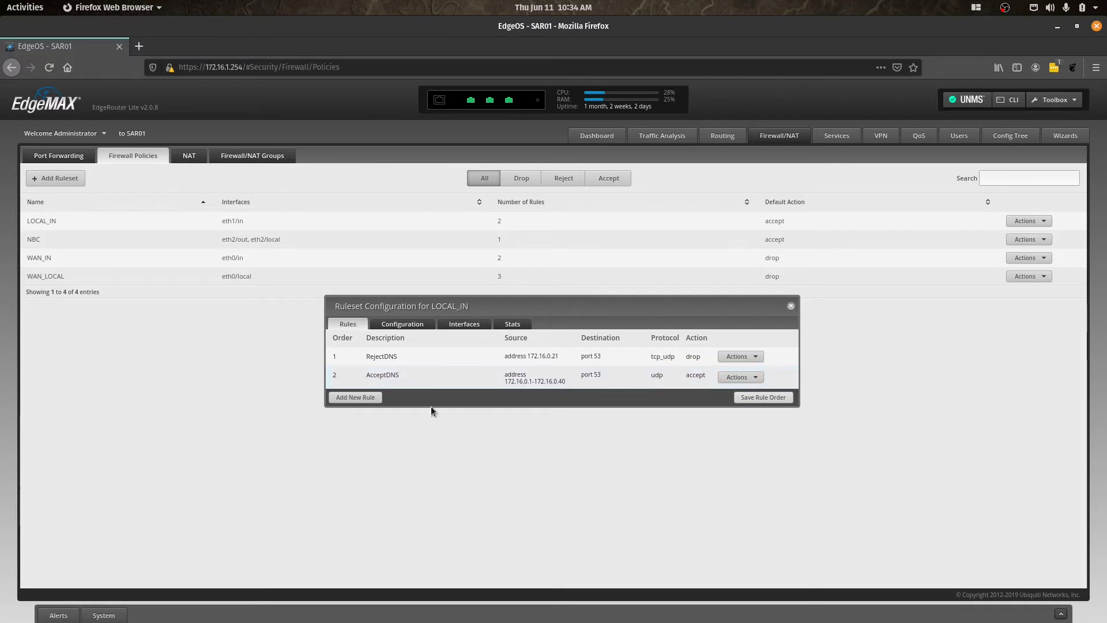
pyautogui.click(355, 397)
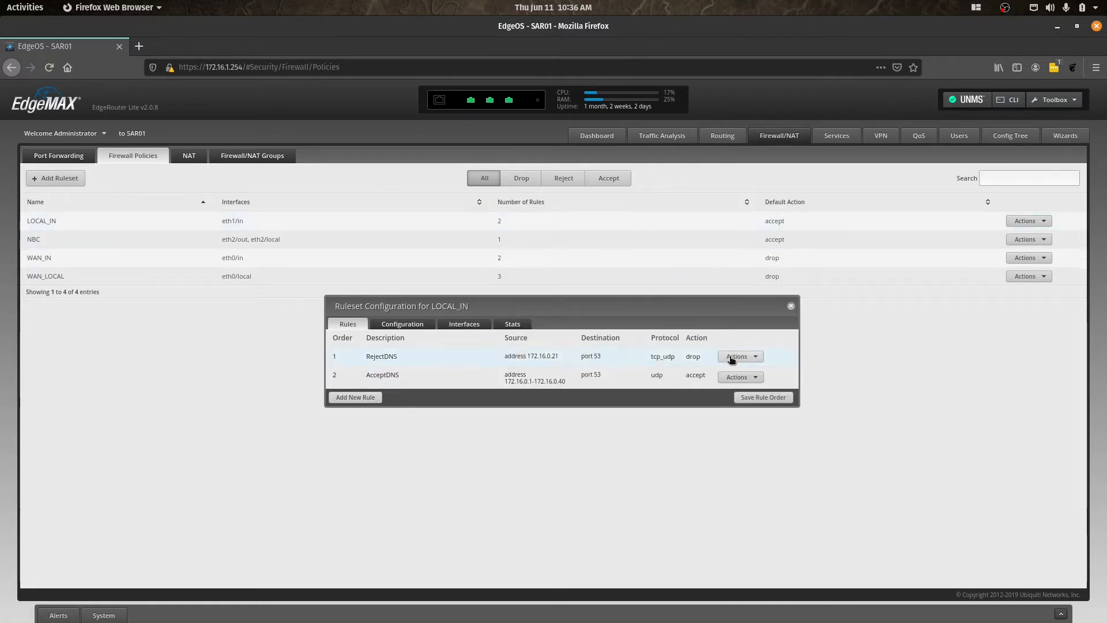
# - Set the RejectDNS rule's source address to the range 172.16.0.40-172.16.1.240
pyautogui.click(740, 357)
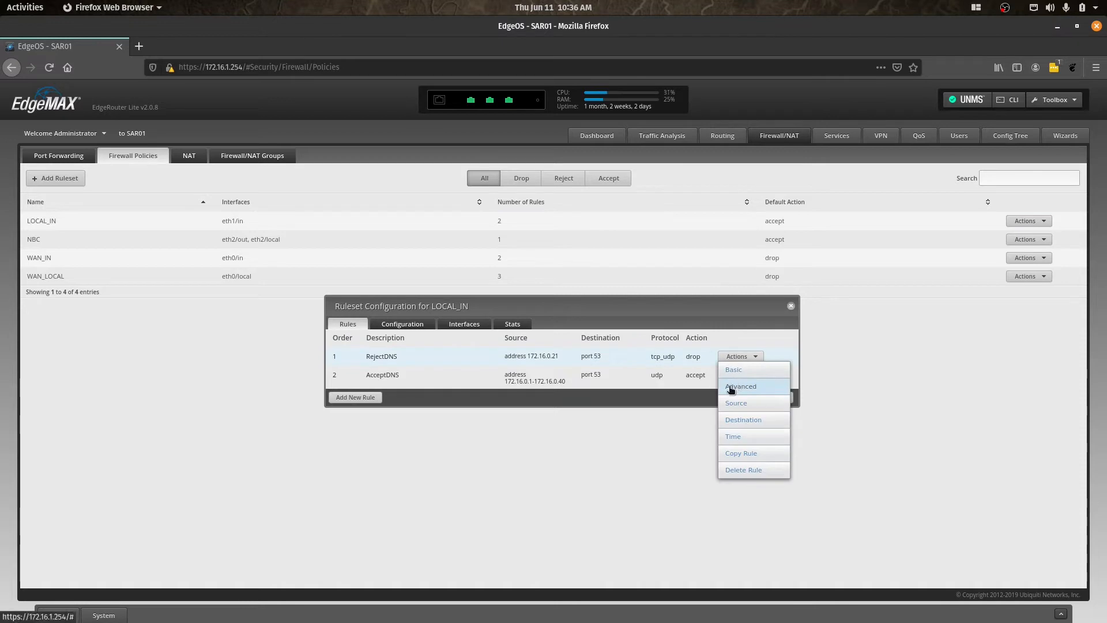
pyautogui.click(734, 369)
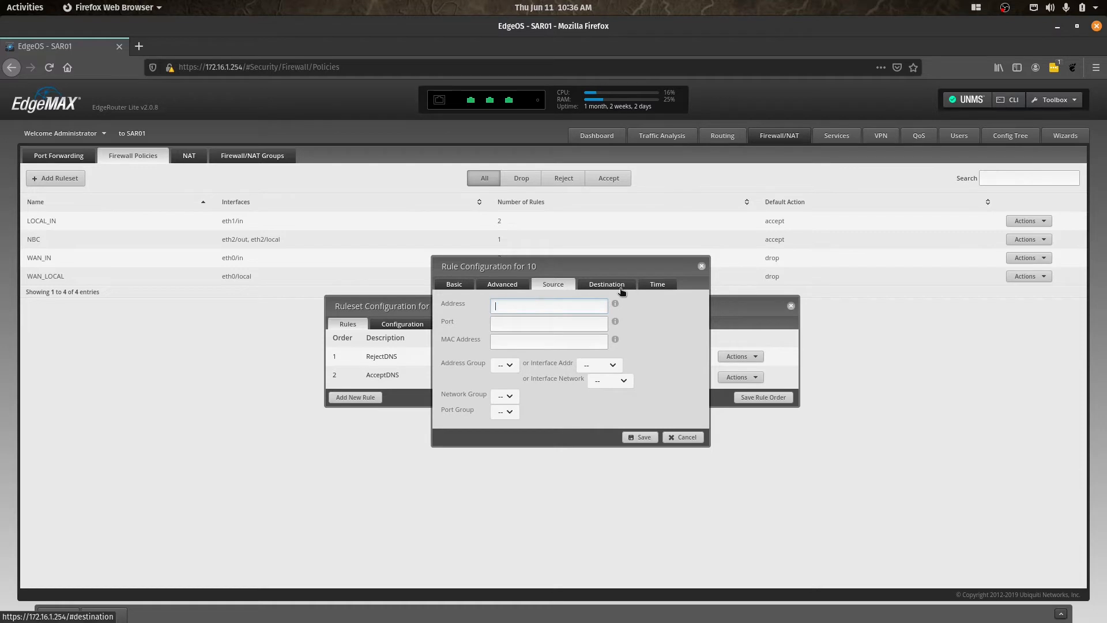
pyautogui.click(549, 304)
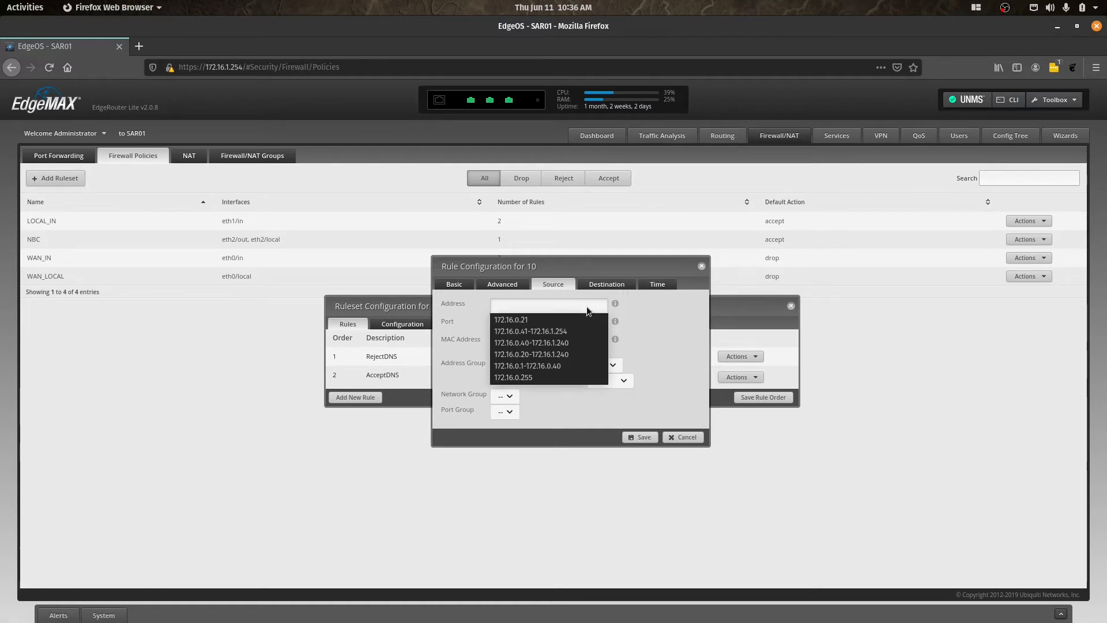
pyautogui.moveTo(592, 310)
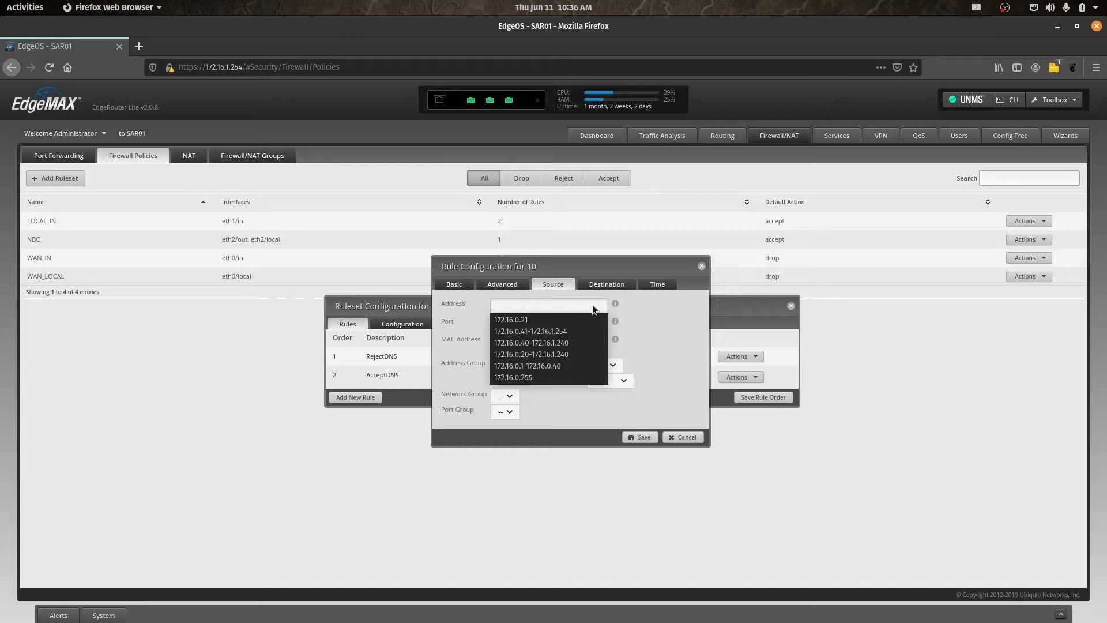
pyautogui.write('17')
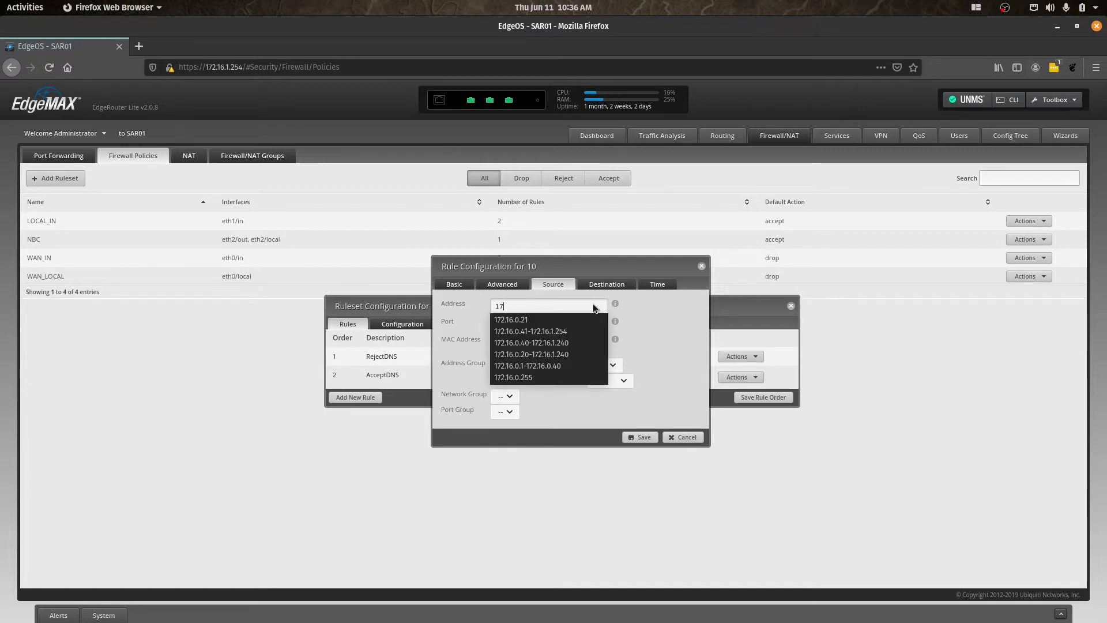
pyautogui.moveTo(531, 331)
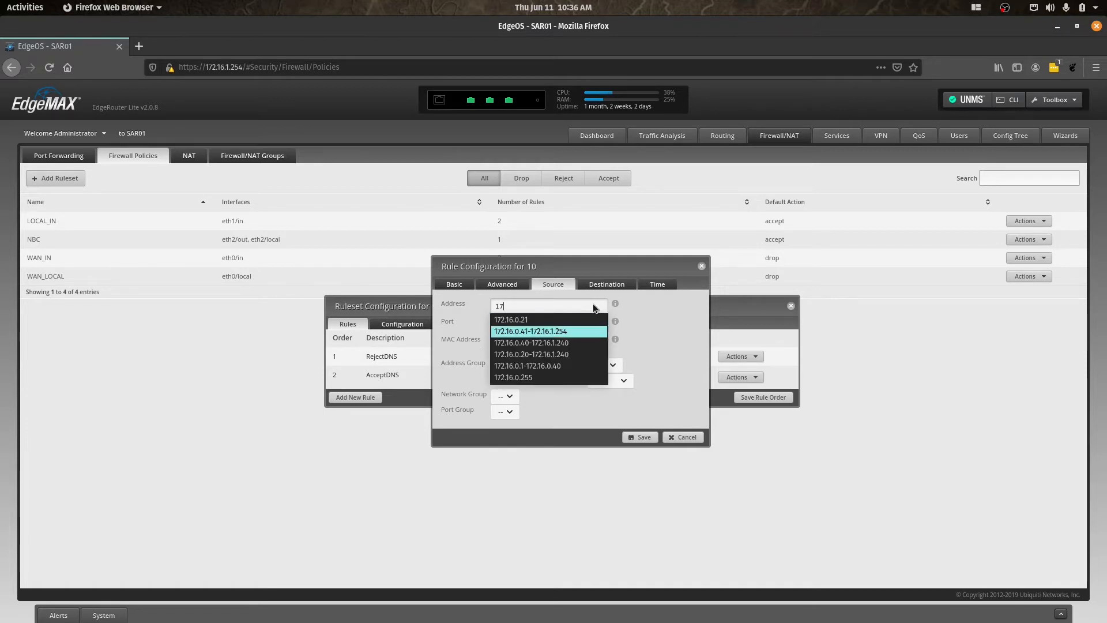
pyautogui.click(532, 342)
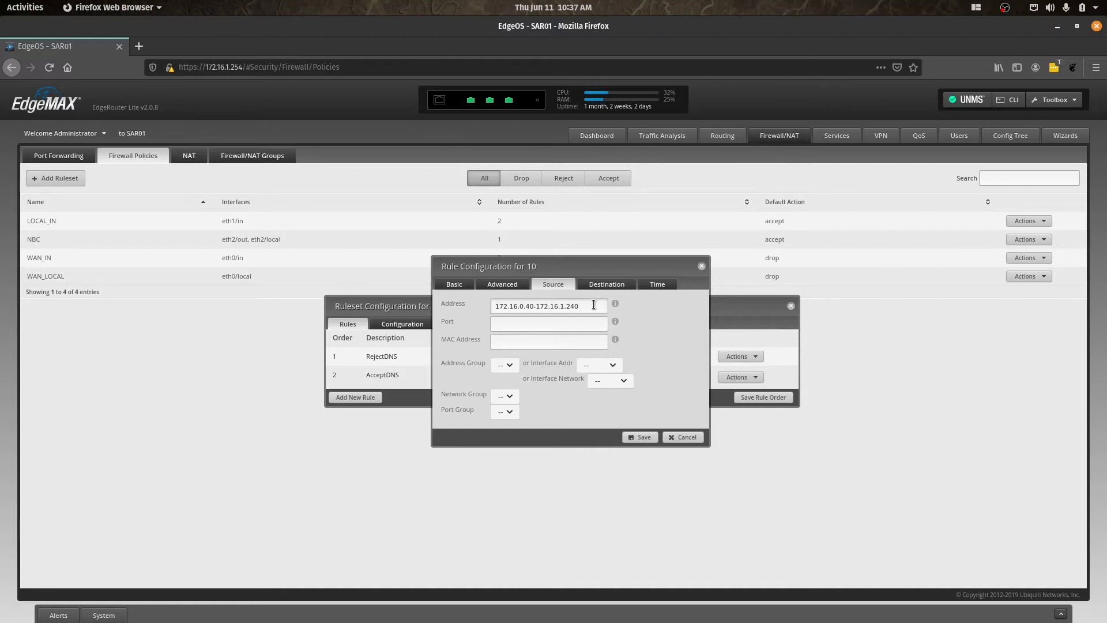
pyautogui.moveTo(605, 284)
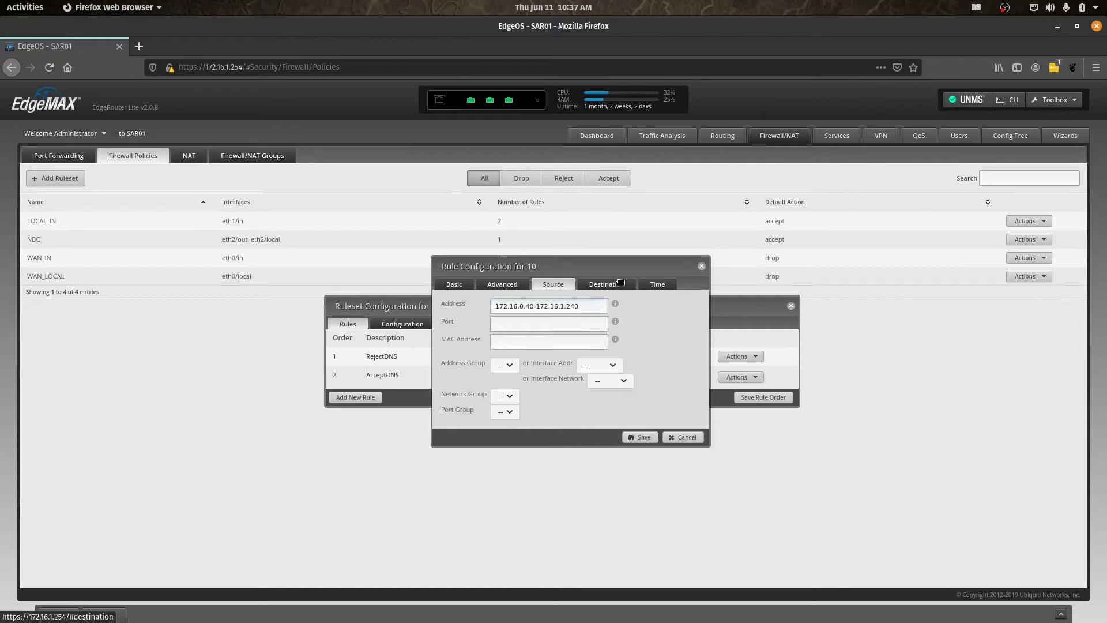
# - Review RejectDNS's destination and time settings, then change its source address to 172.16.0.21
pyautogui.click(606, 284)
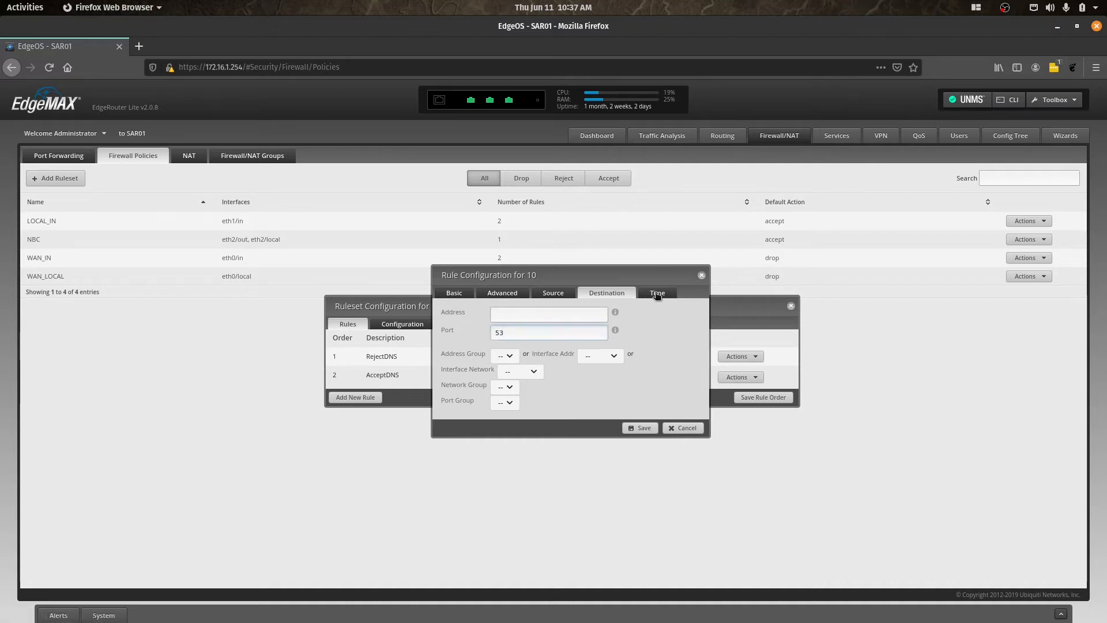
pyautogui.click(656, 292)
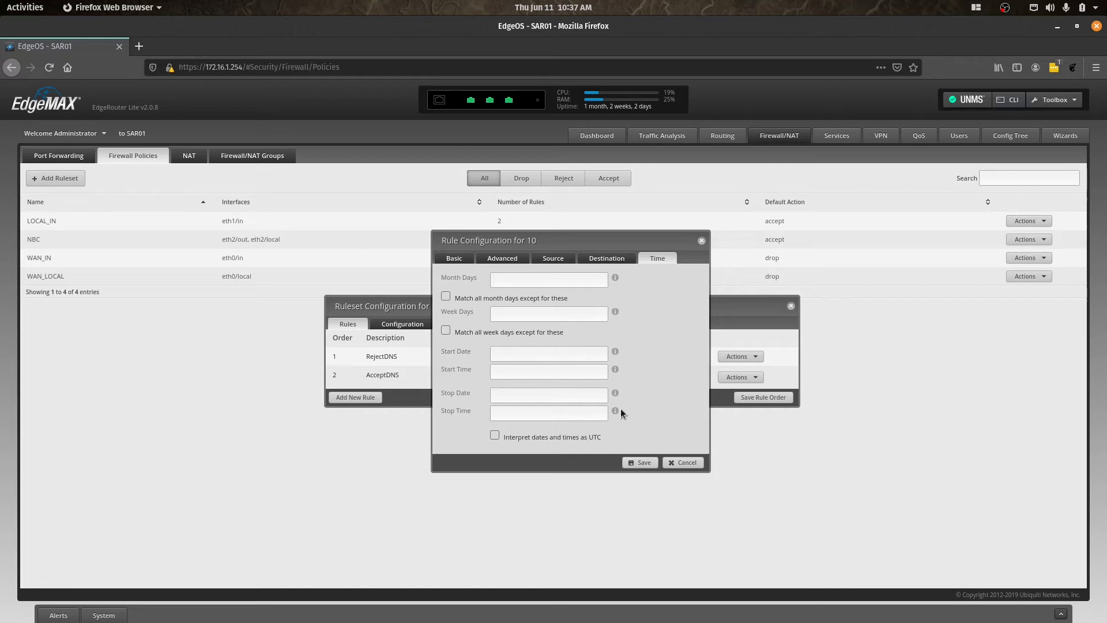
pyautogui.click(502, 223)
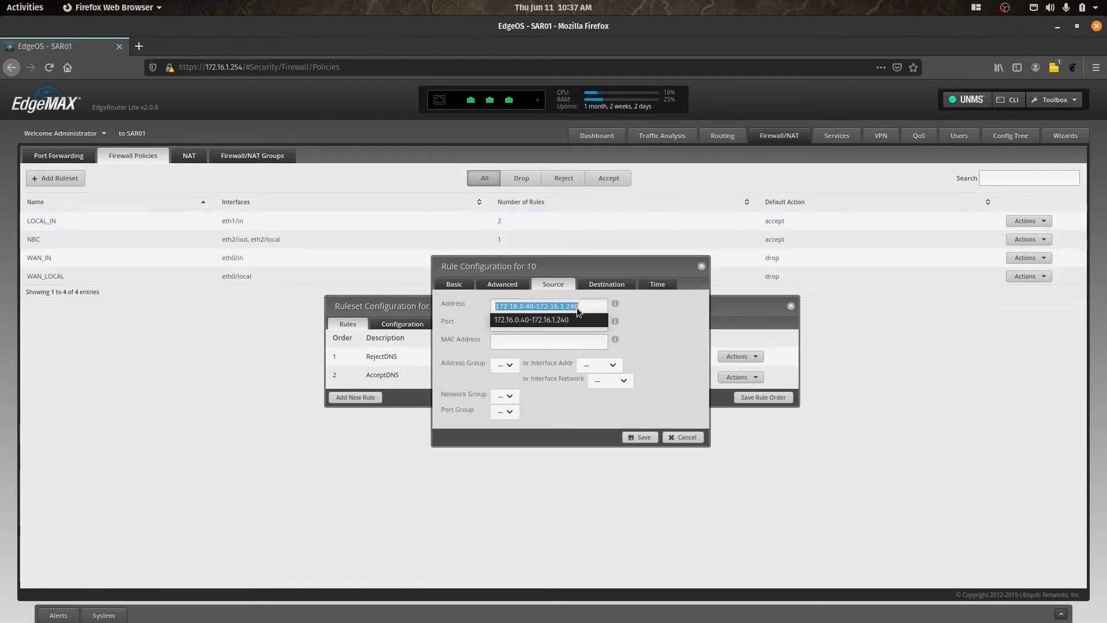
pyautogui.write('172.16.0')
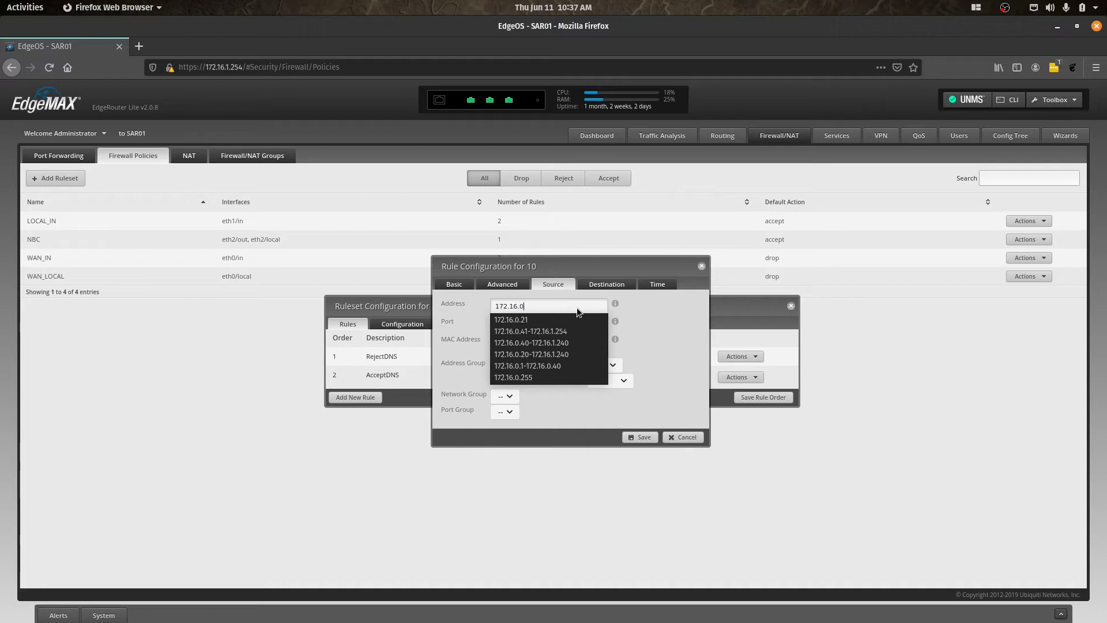
pyautogui.click(511, 320)
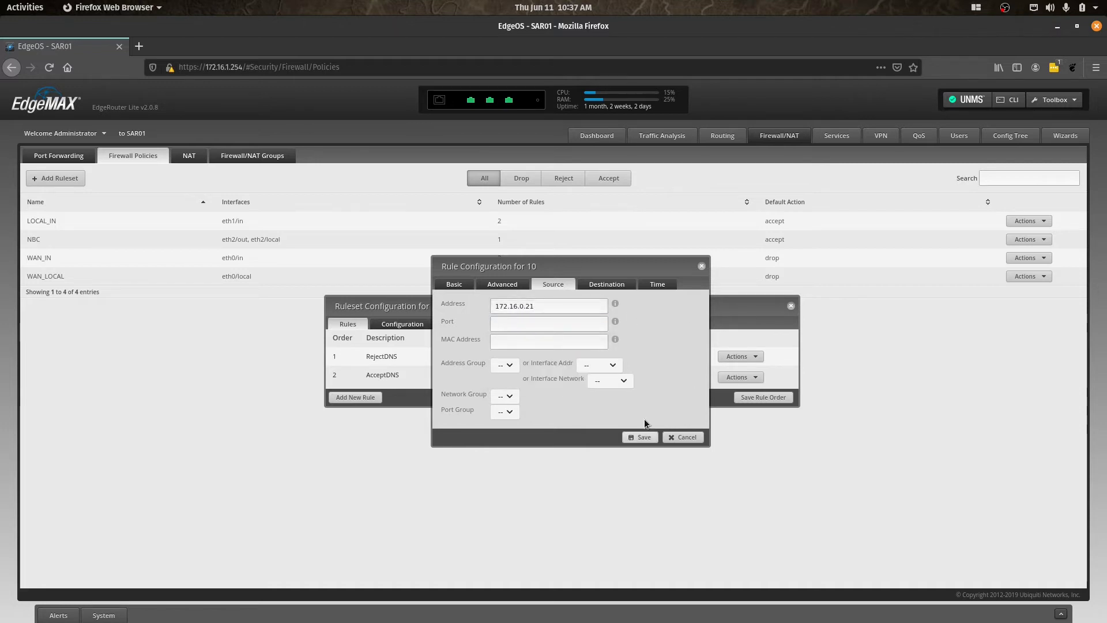
pyautogui.moveTo(649, 441)
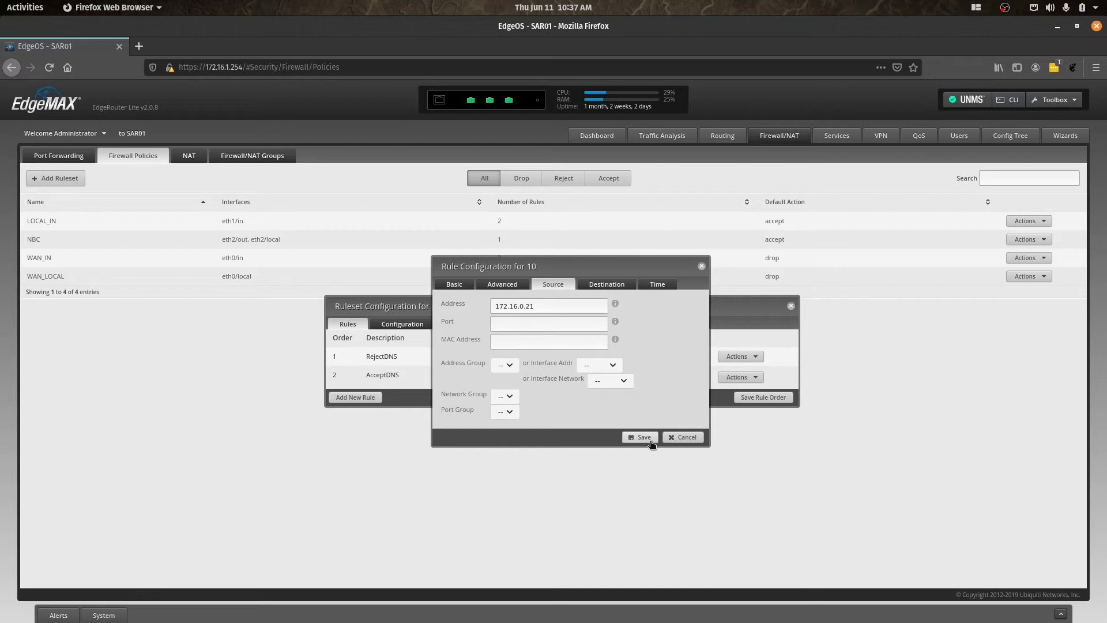
pyautogui.moveTo(586, 360)
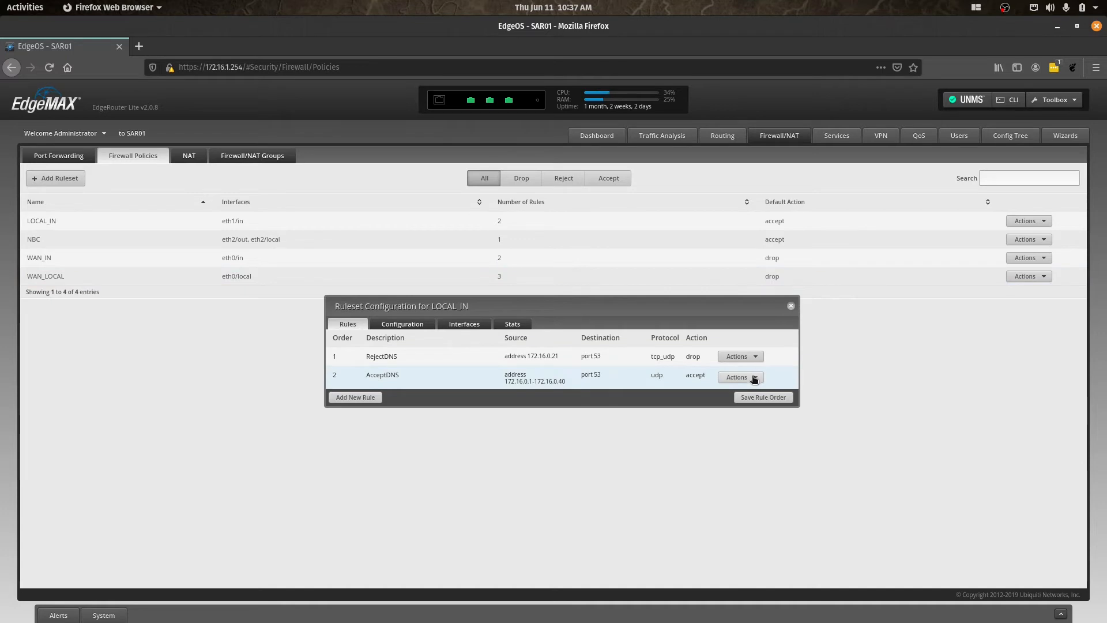
# - Set the AcceptDNS rule's protocol to Both TCP and UDP
pyautogui.click(741, 376)
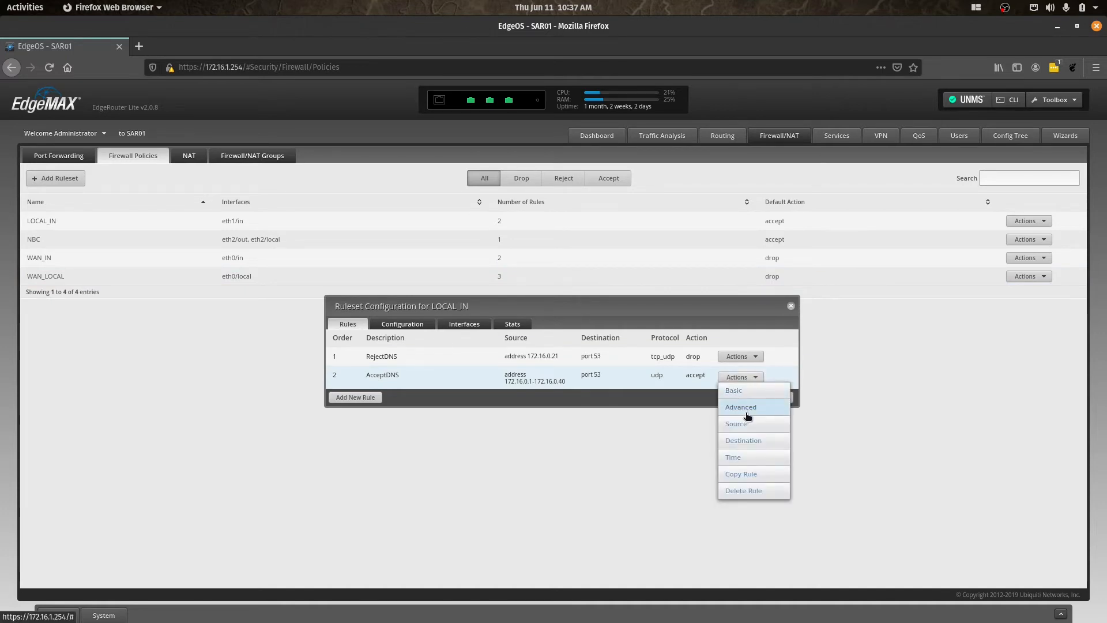
pyautogui.click(741, 408)
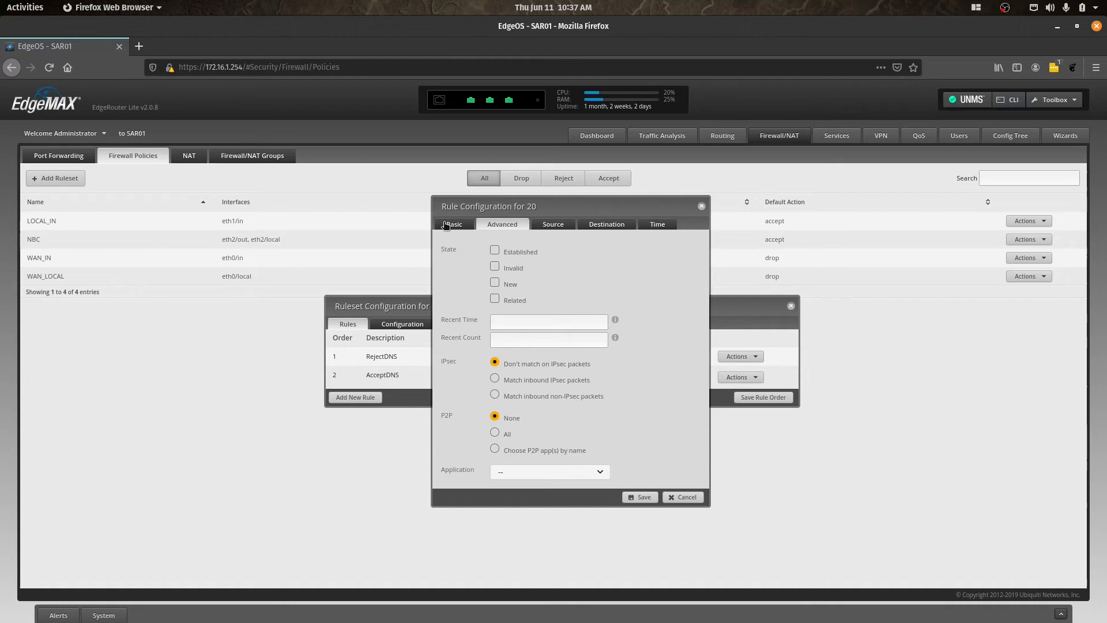
pyautogui.click(453, 224)
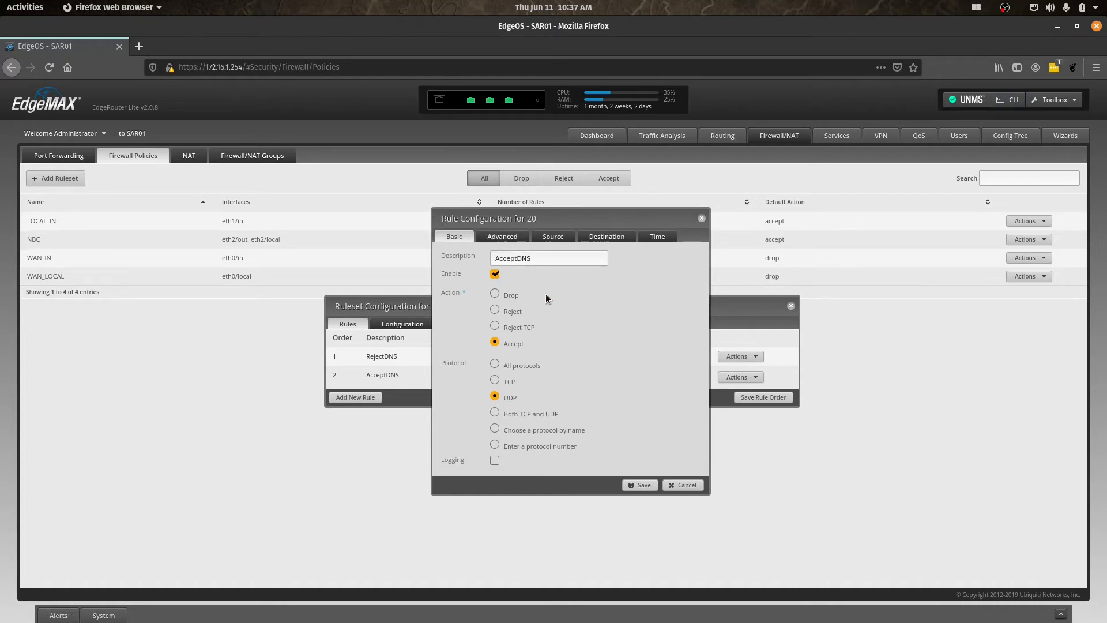
pyautogui.click(495, 413)
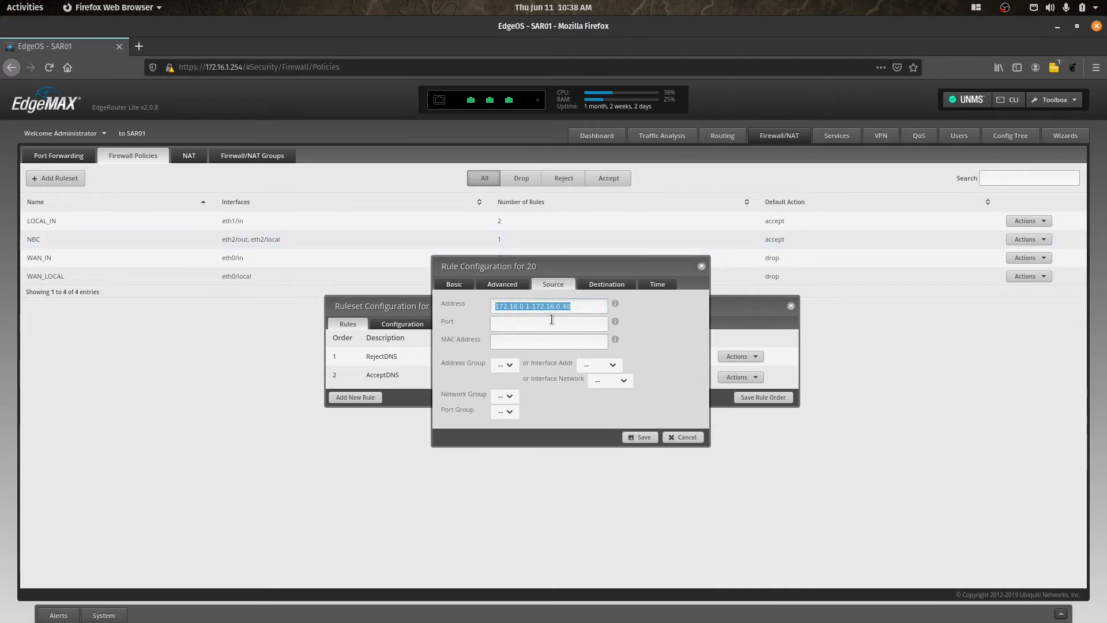
pyautogui.moveTo(579, 305)
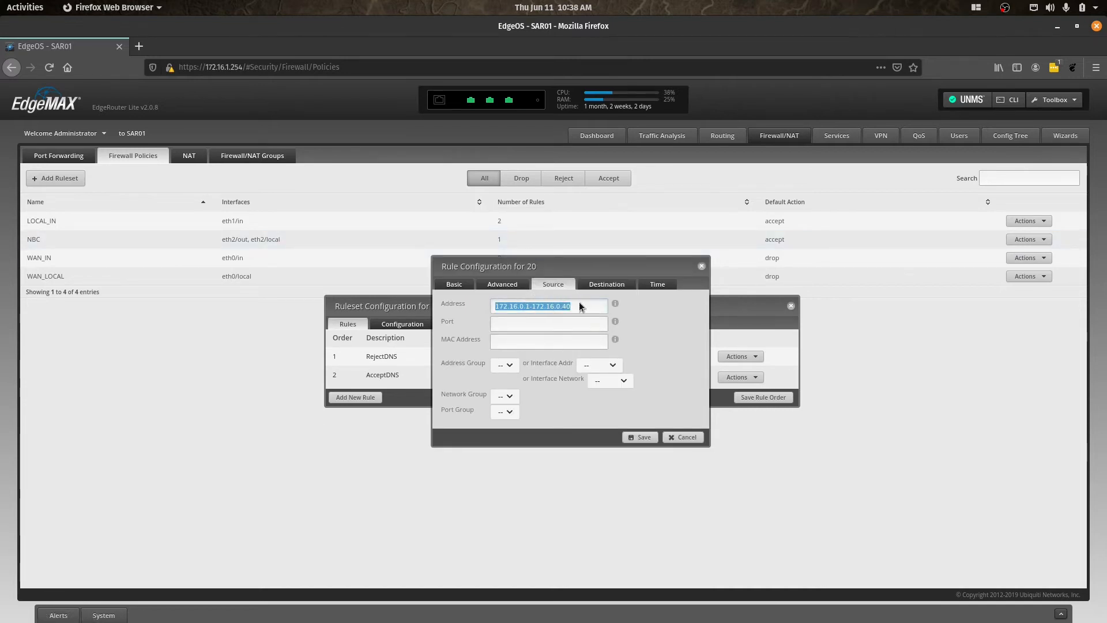
# - Confirm source 172.16.0.1-172.16.0.40 and destination port 53, then save AcceptDNS
pyautogui.click(549, 305)
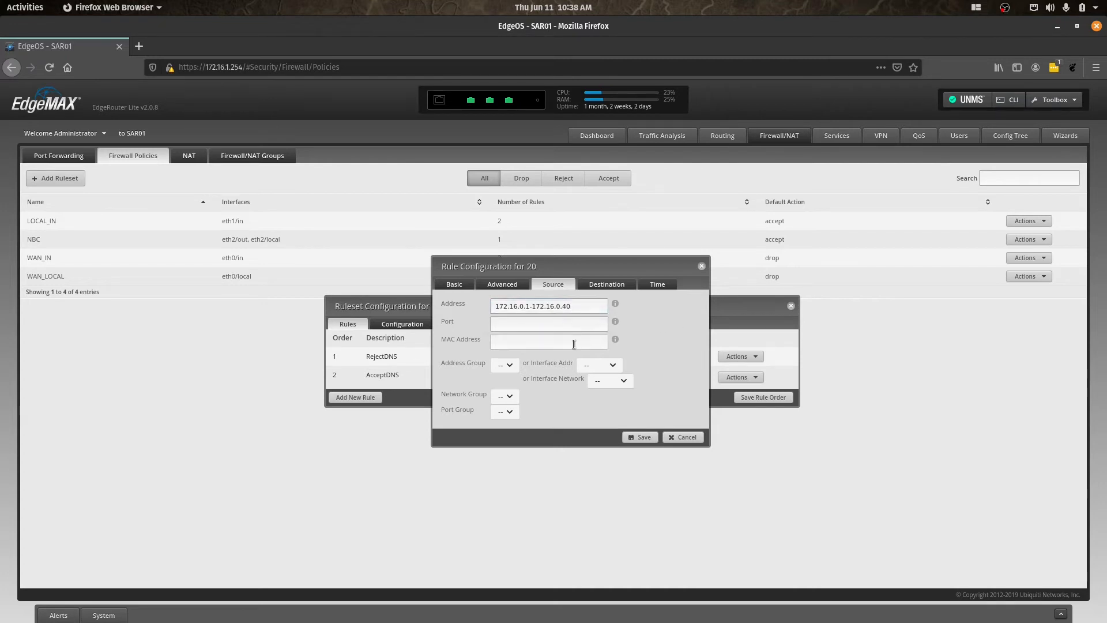
pyautogui.click(605, 283)
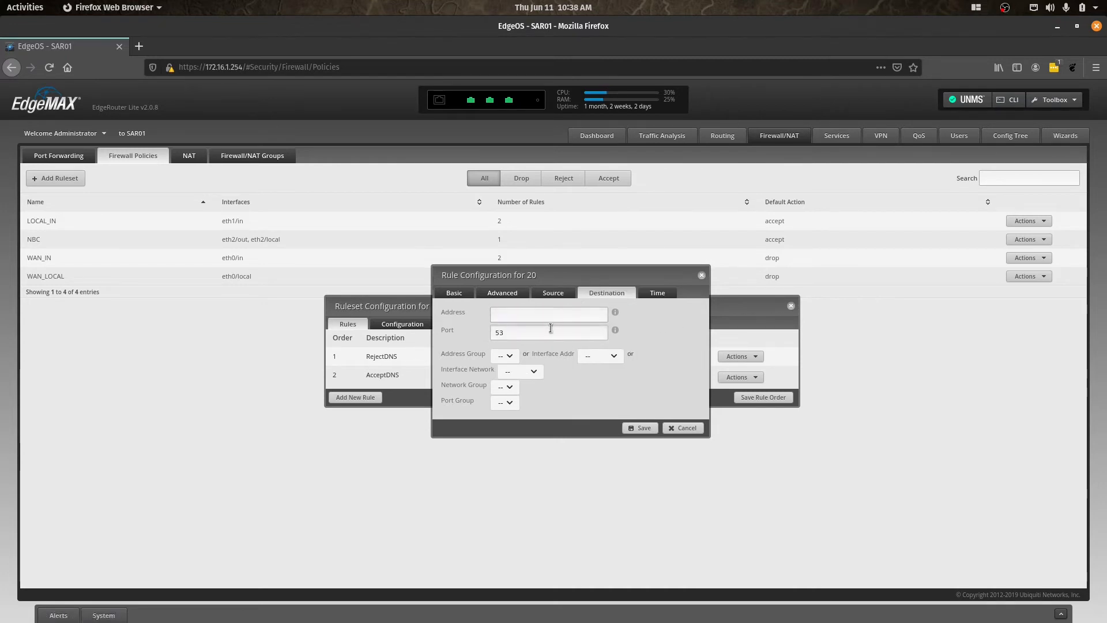
pyautogui.click(549, 332)
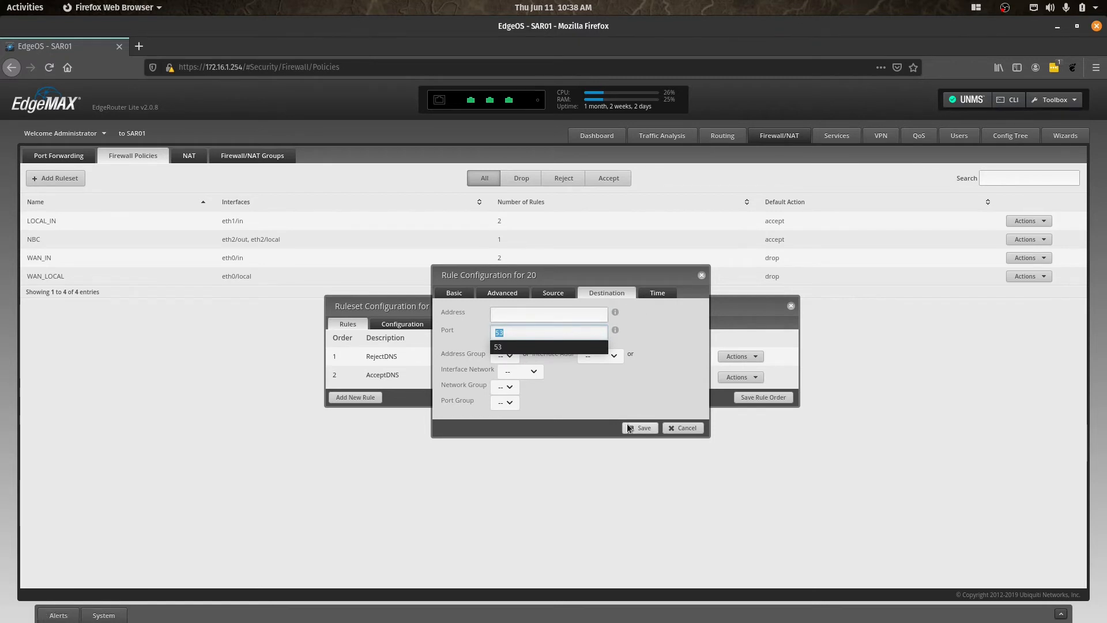
pyautogui.click(498, 346)
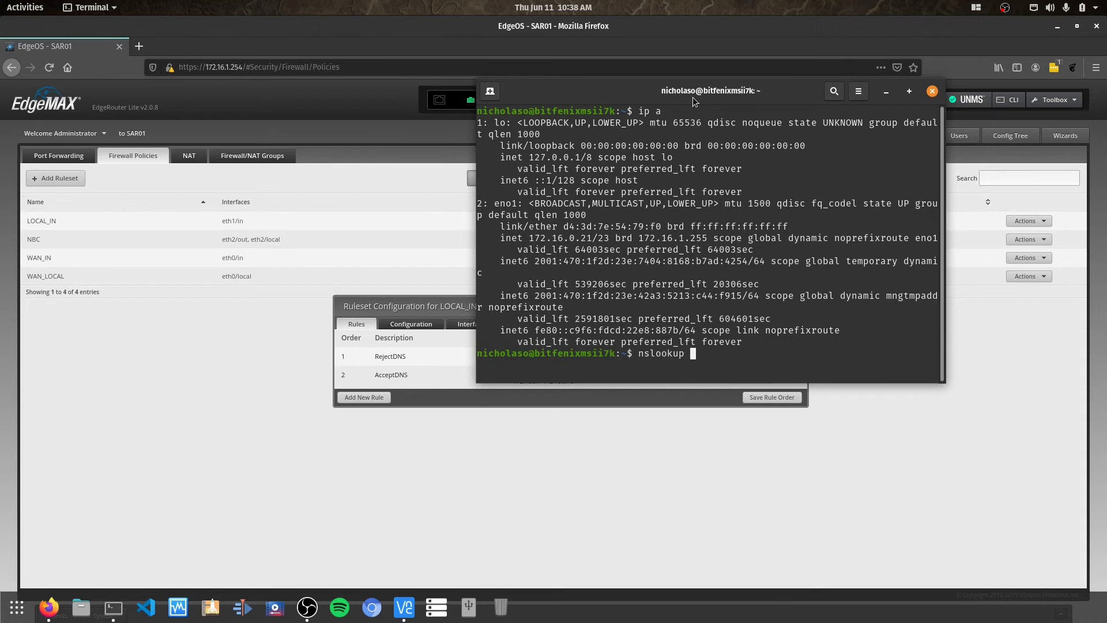
# - Run nslookup google.com 1.1.1.1 and cancel the stalled lookup with Ctrl+C
pyautogui.write('google.com')
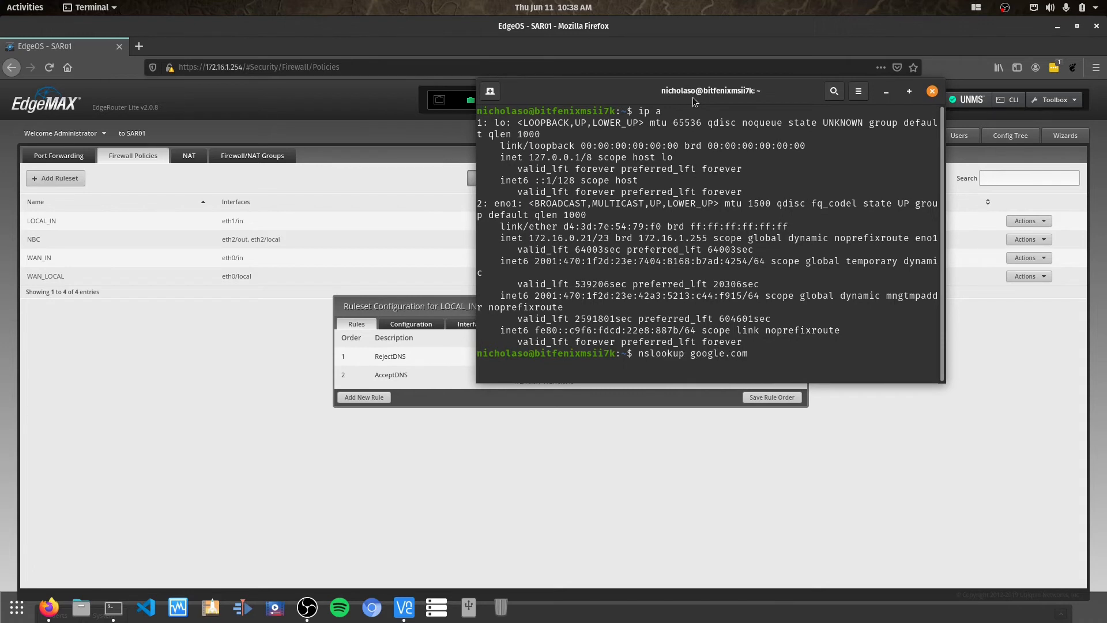
pyautogui.write('1.1.1.1')
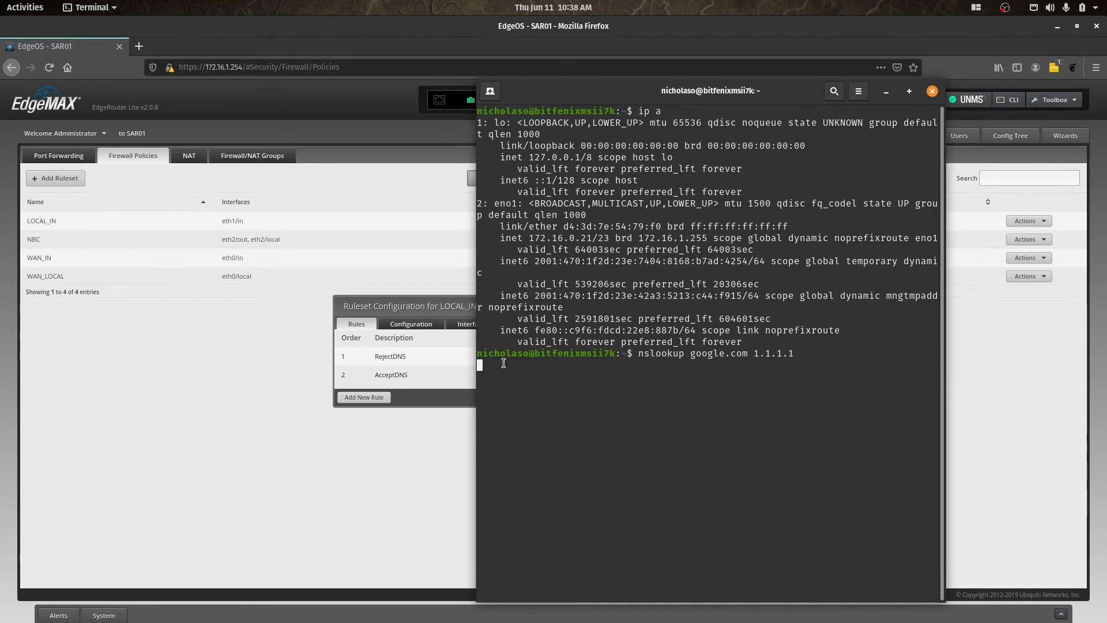
pyautogui.moveTo(624, 407)
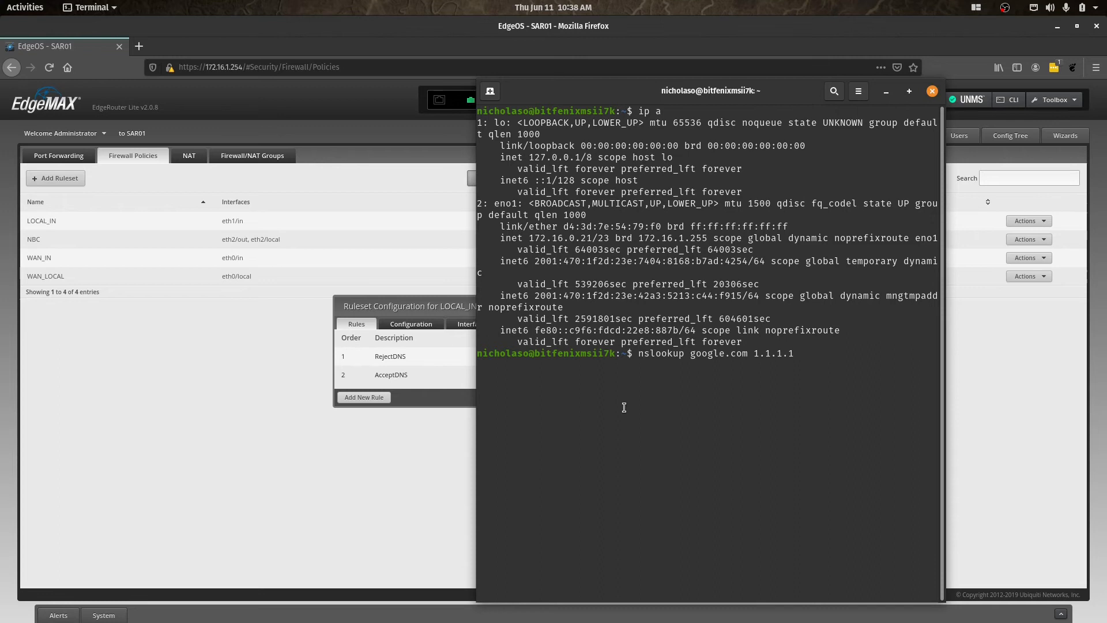
pyautogui.press('ctrl+c')
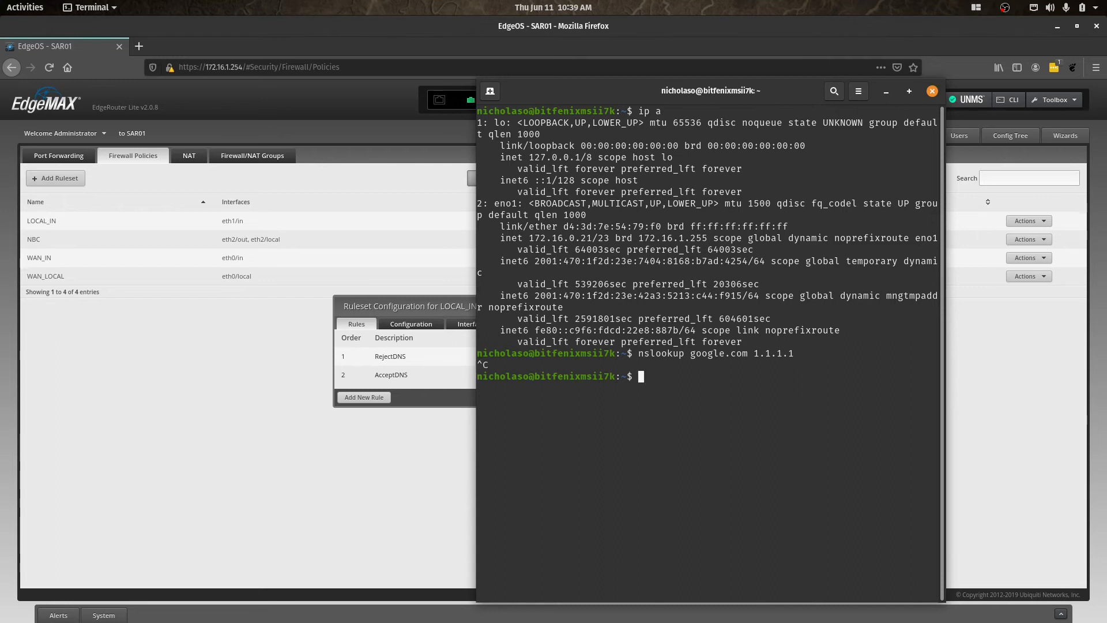
# - Resolve google.com and ioc.org through 172.16.0.26, then return to the firewall policies
pyautogui.write('nslookup google.com')
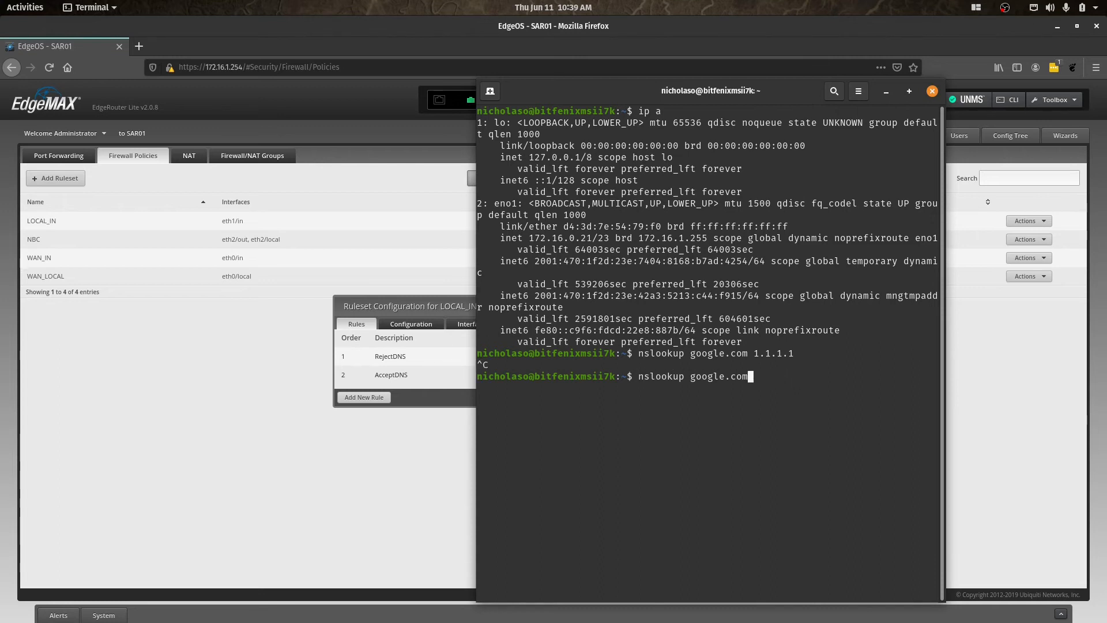
pyautogui.write('172.16.0.26')
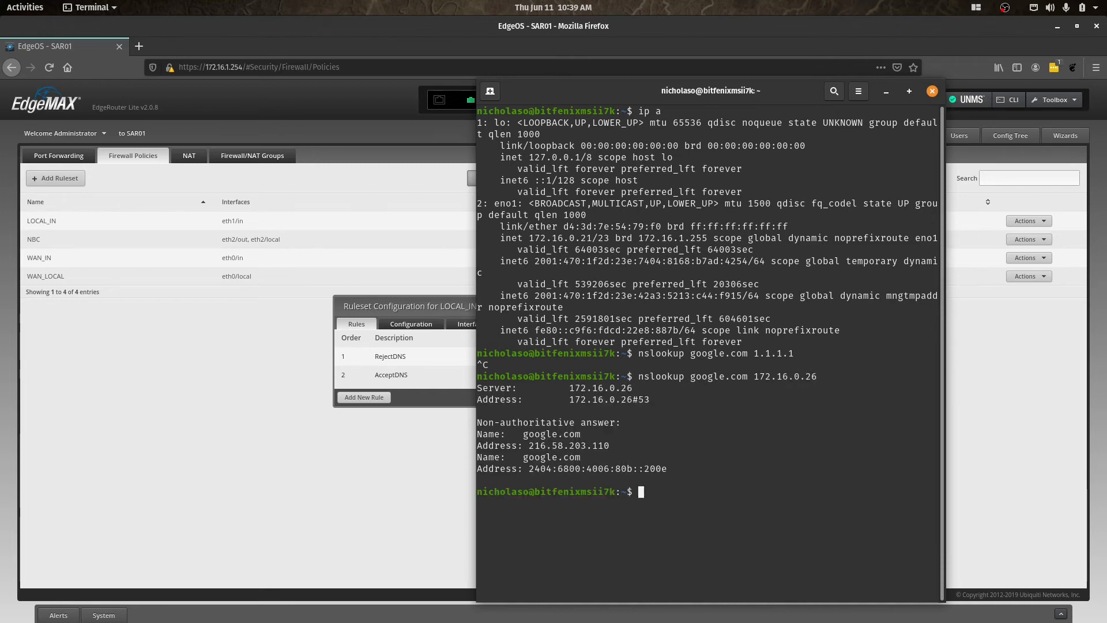
pyautogui.write('nslookup google.com 172.16.0.2')
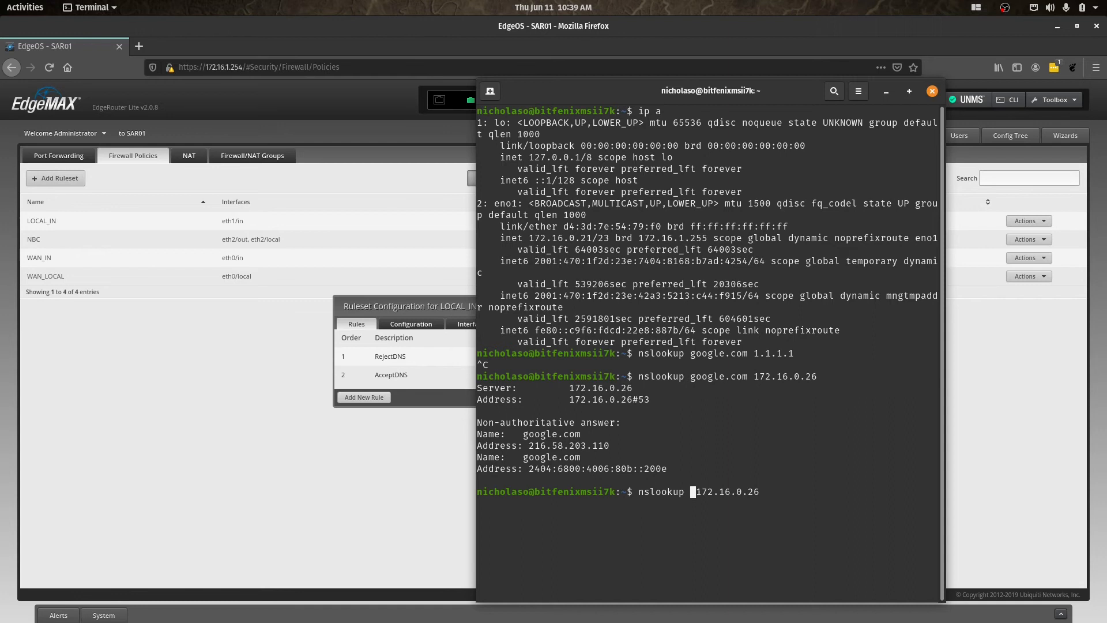
pyautogui.write('ioc.org')
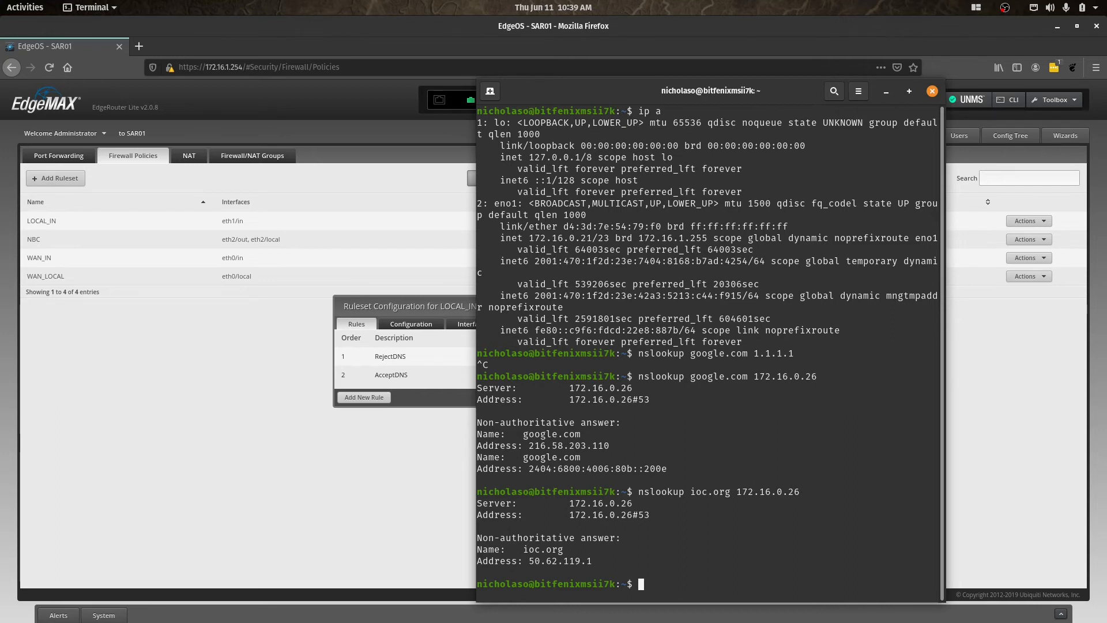
pyautogui.click(932, 90)
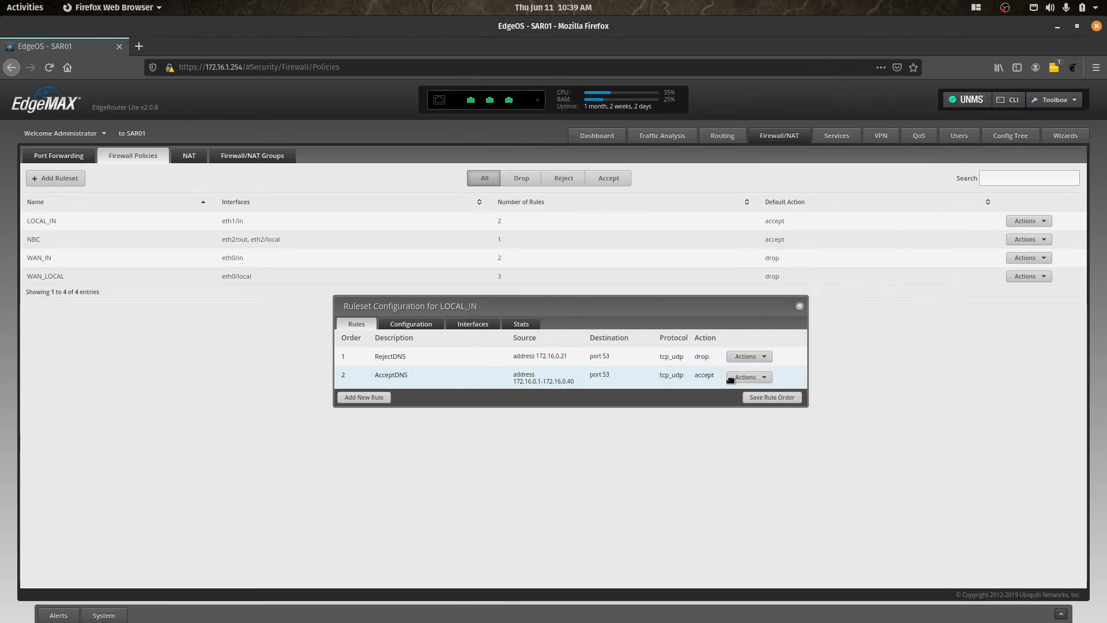
# - Set RejectDNS's source back to 172.16.0.40-172.16.1.240 and switch to the terminal
pyautogui.click(748, 356)
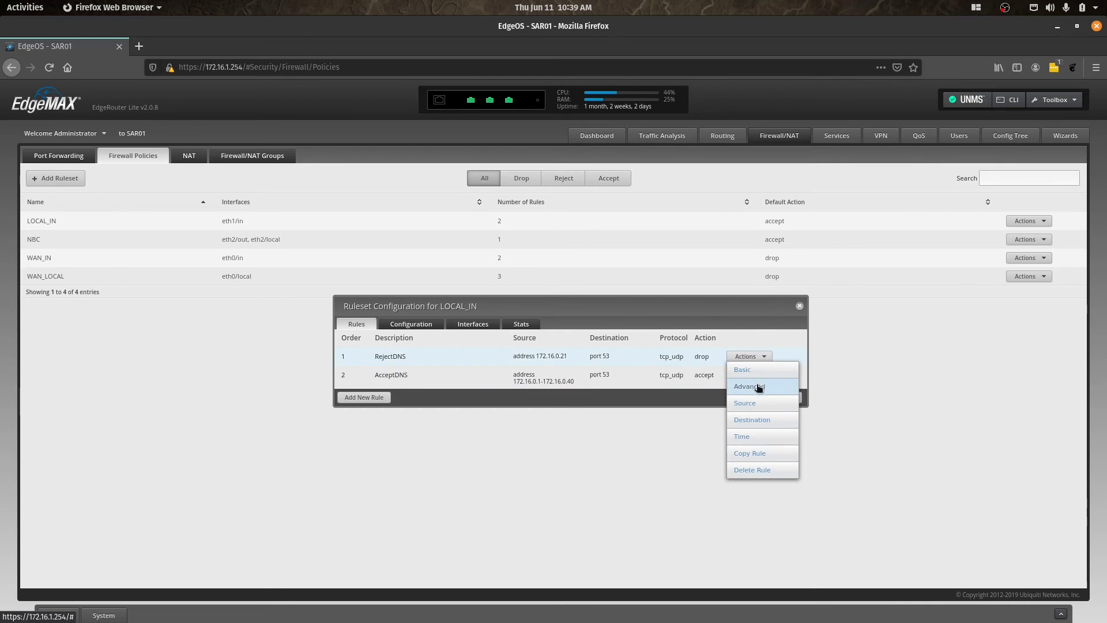
pyautogui.click(745, 403)
pyautogui.write('172')
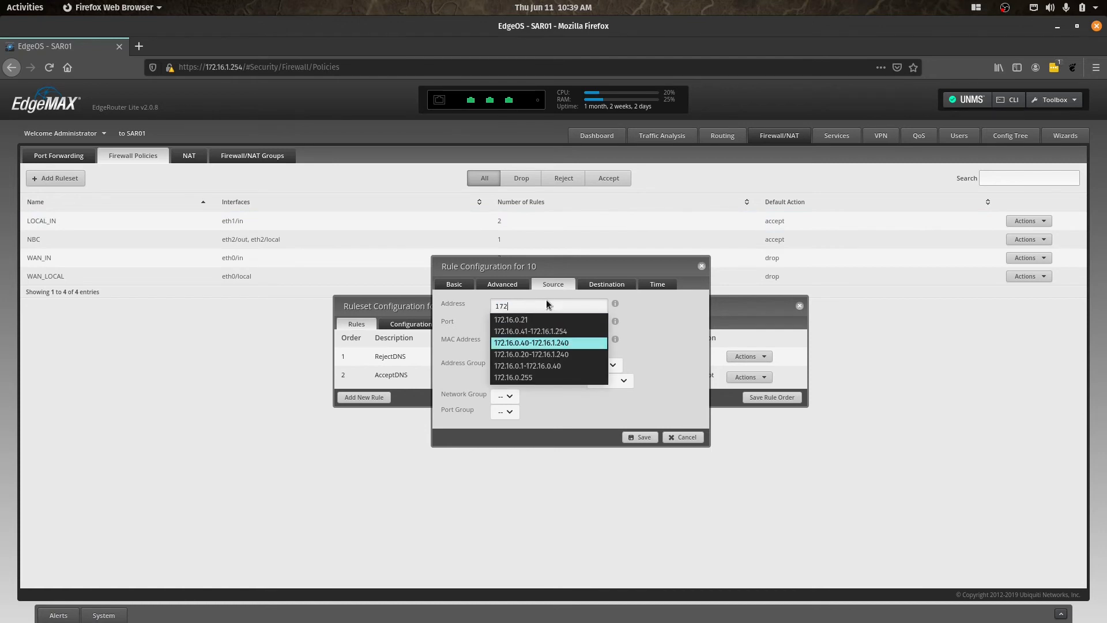
pyautogui.click(531, 342)
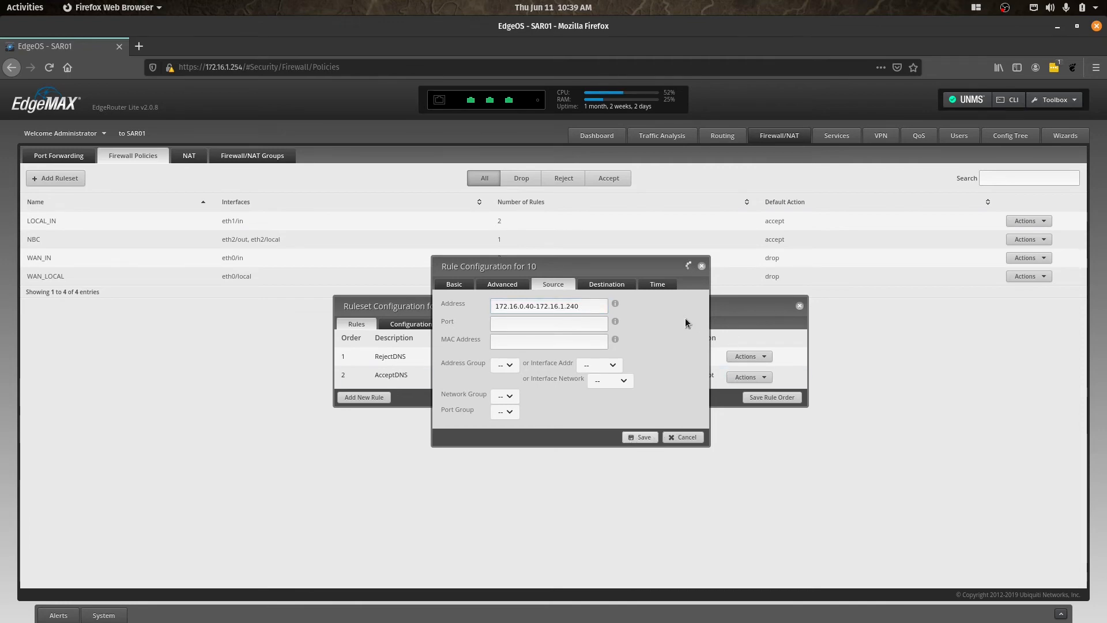
pyautogui.press('Super')
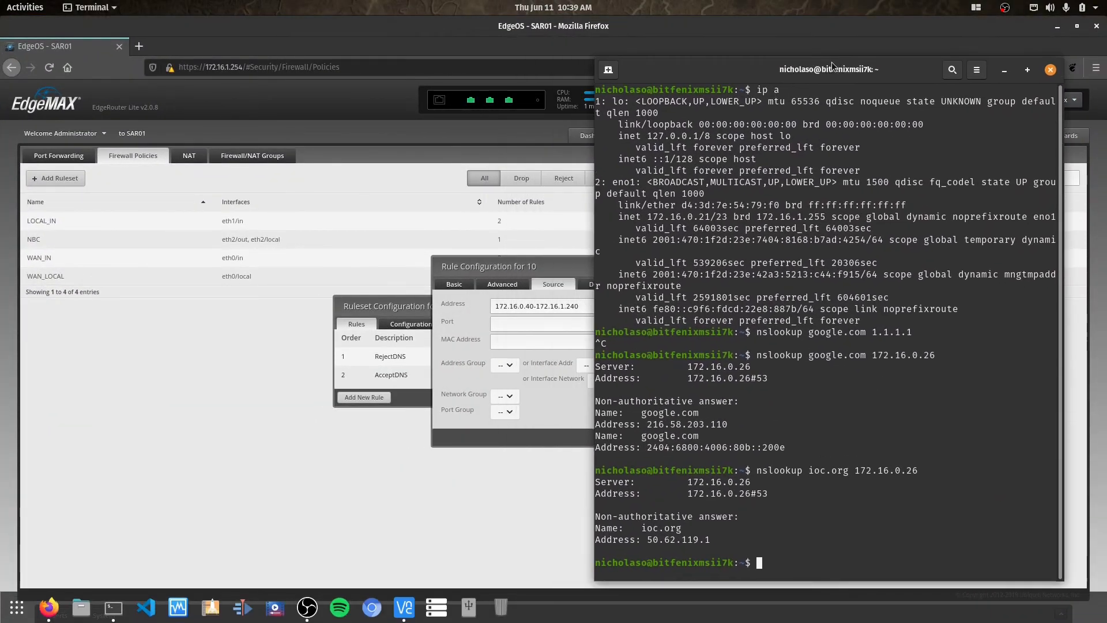
# - Run nslookup google.com 1.1.1.1 again from the terminal
pyautogui.write('nslookup google.com 1.1.1.1')
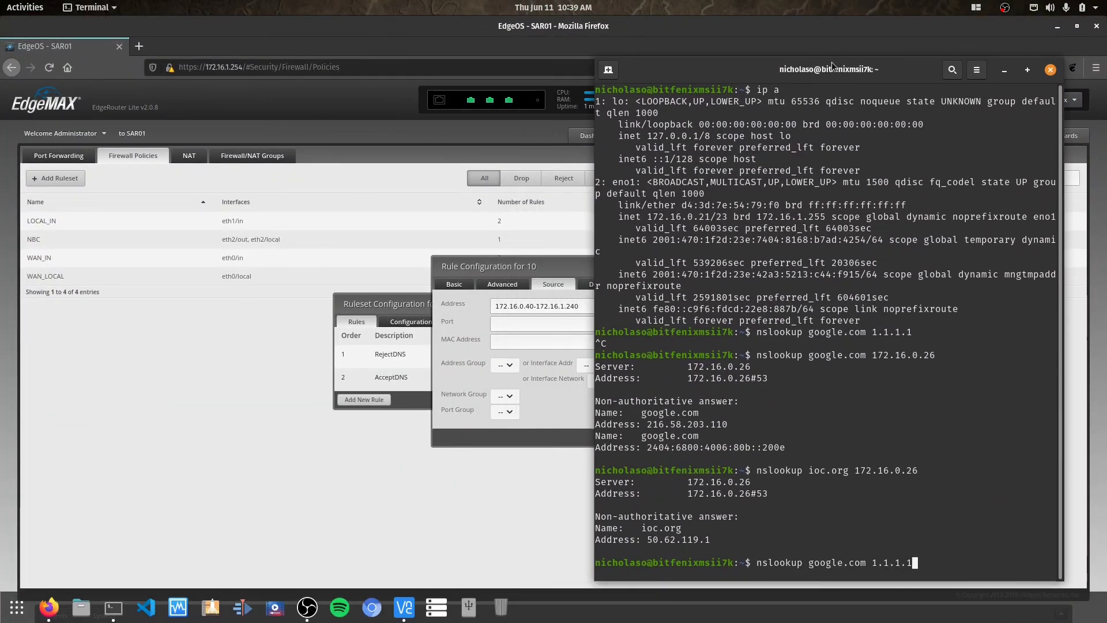
pyautogui.press('Return')
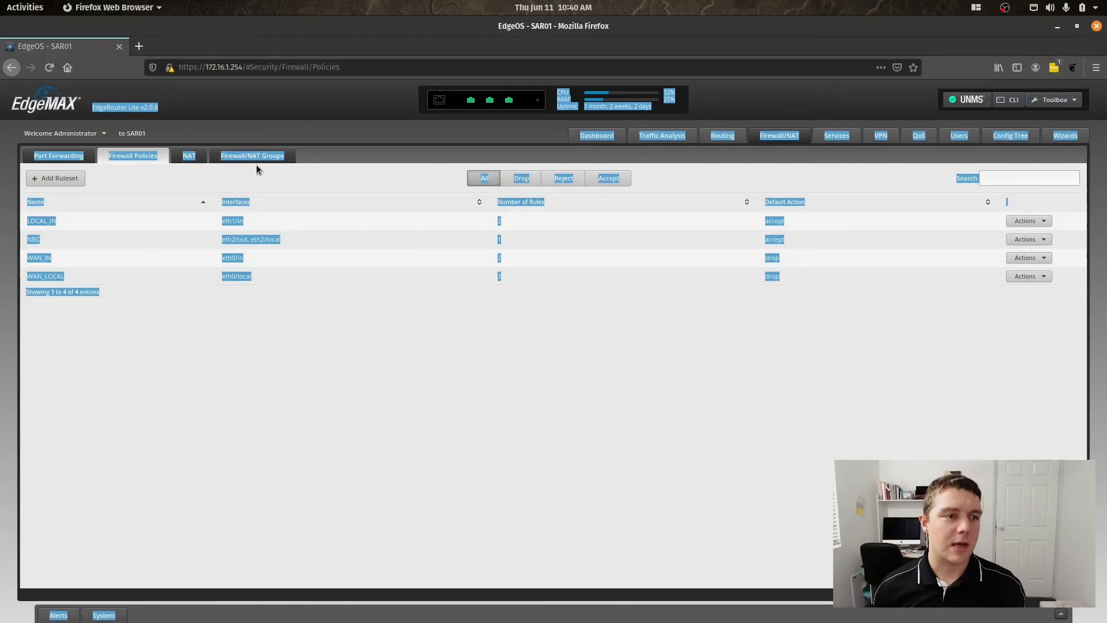
# - Create a network group named 'Local' in Firewall/NAT Groups and save it
pyautogui.click(252, 156)
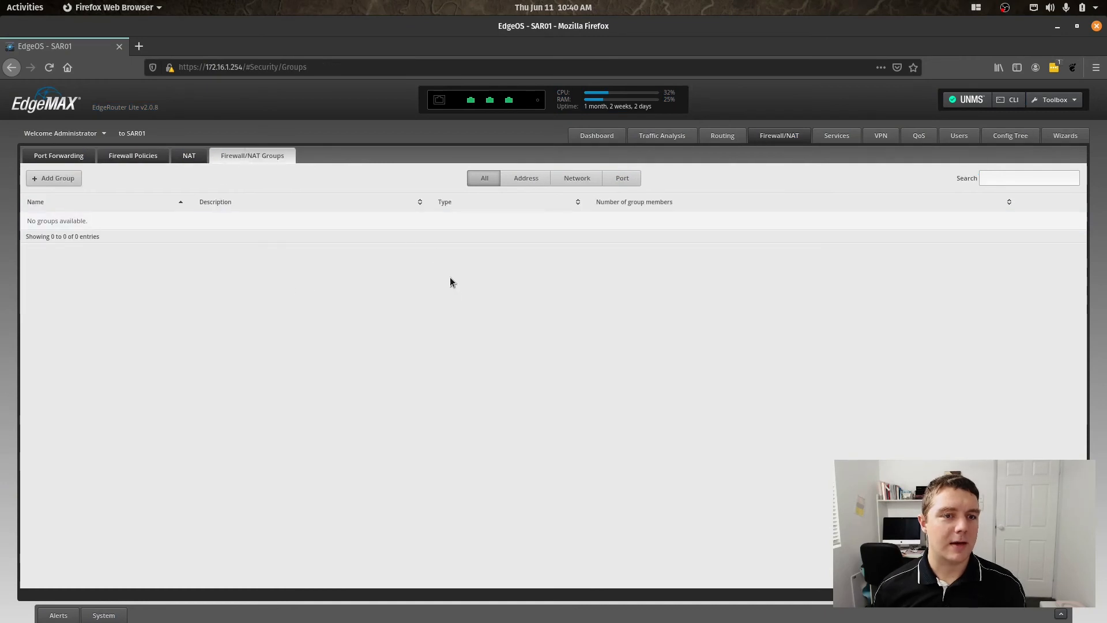
pyautogui.click(53, 178)
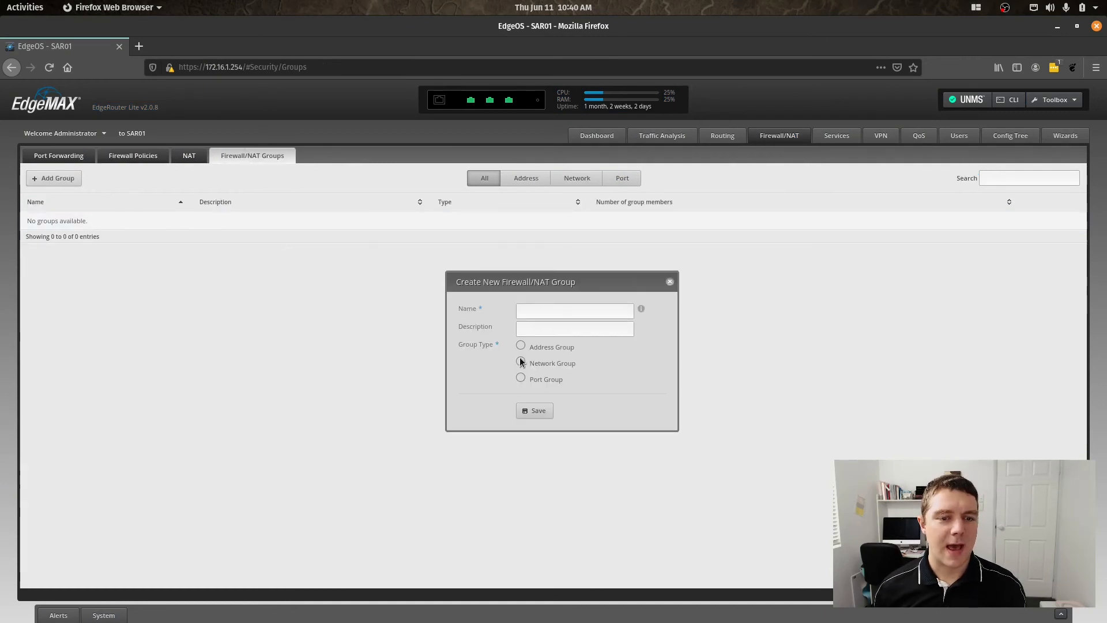
pyautogui.click(521, 362)
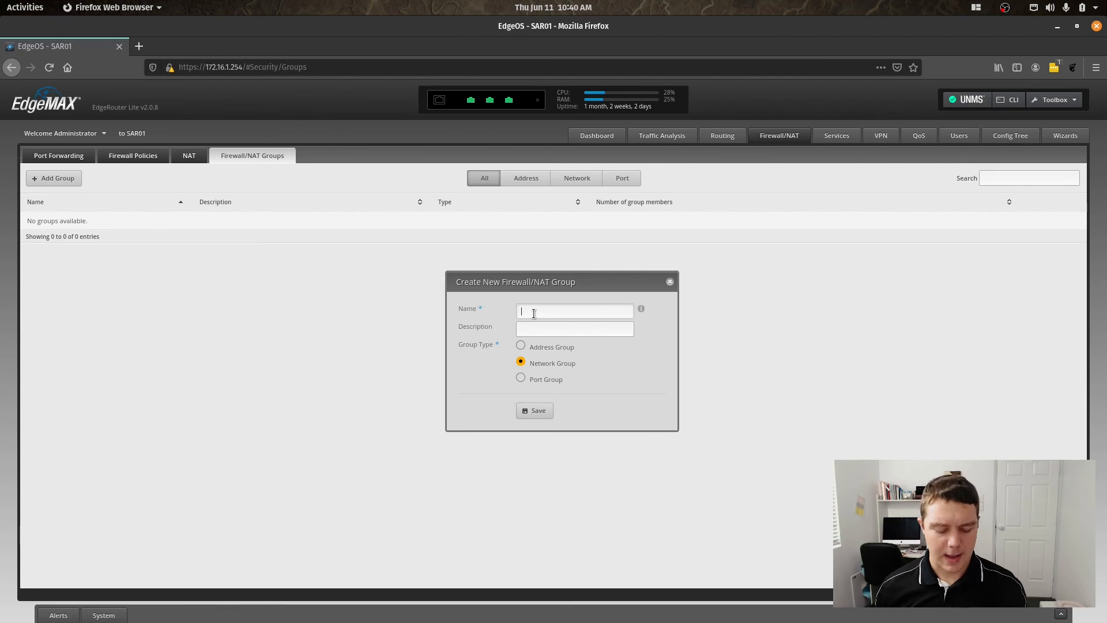
pyautogui.write('Local')
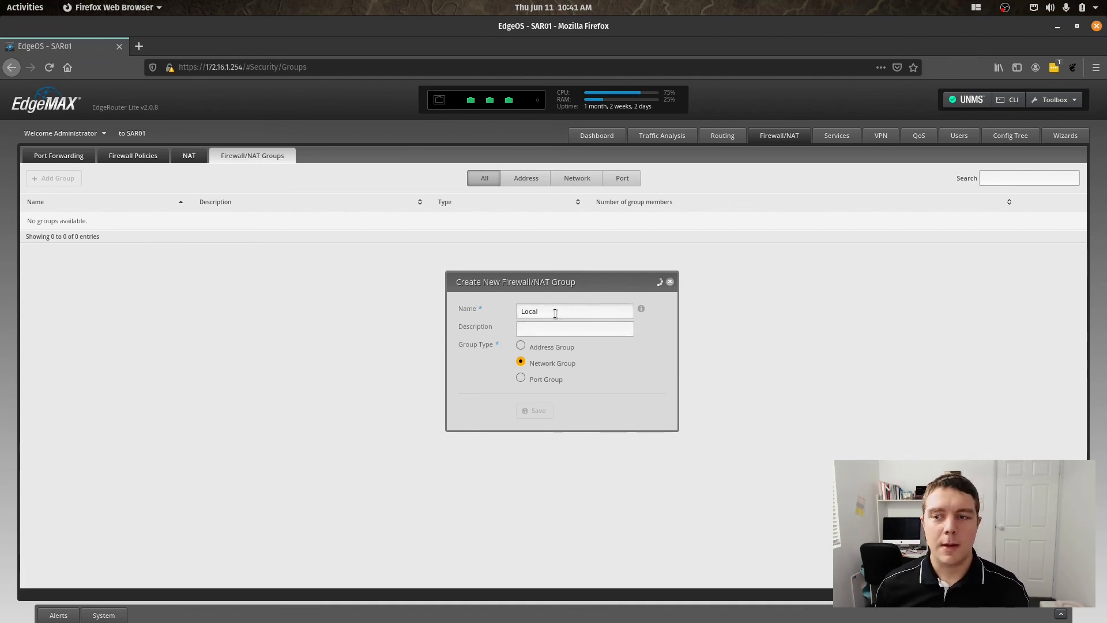
pyautogui.click(534, 411)
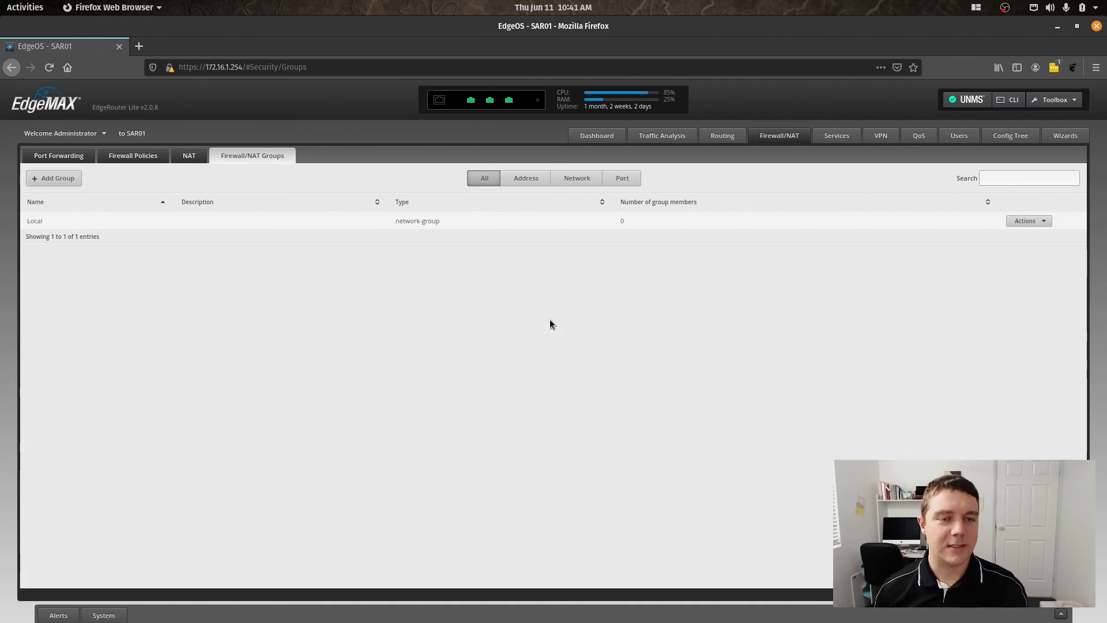